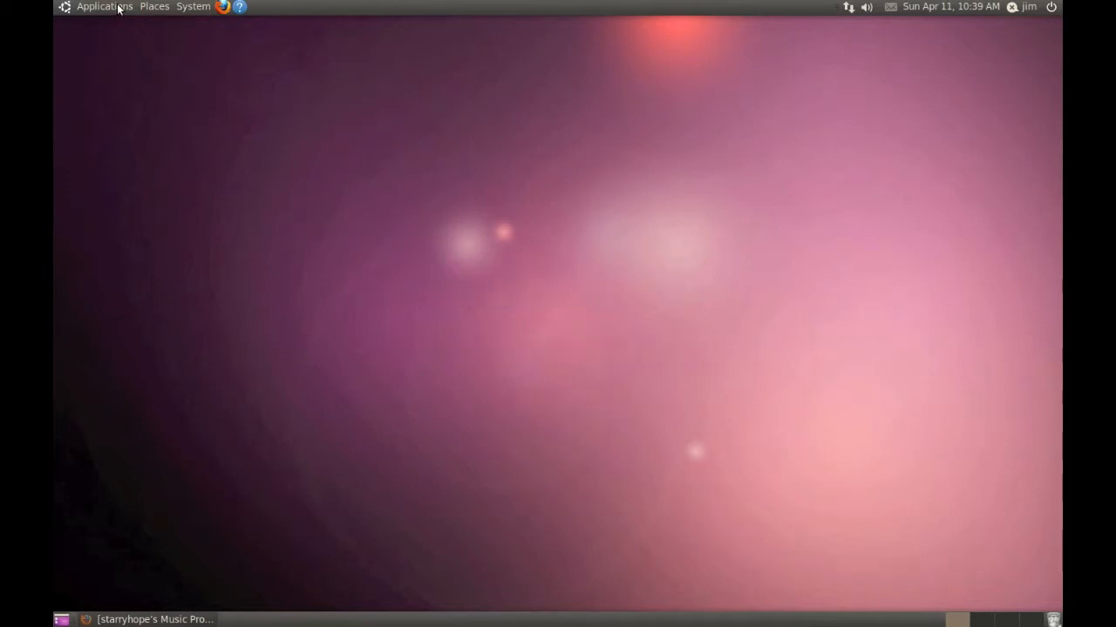
- Launch Rhythmbox Music Player from the Applications > Sound & Video menu
left_click(104, 7)
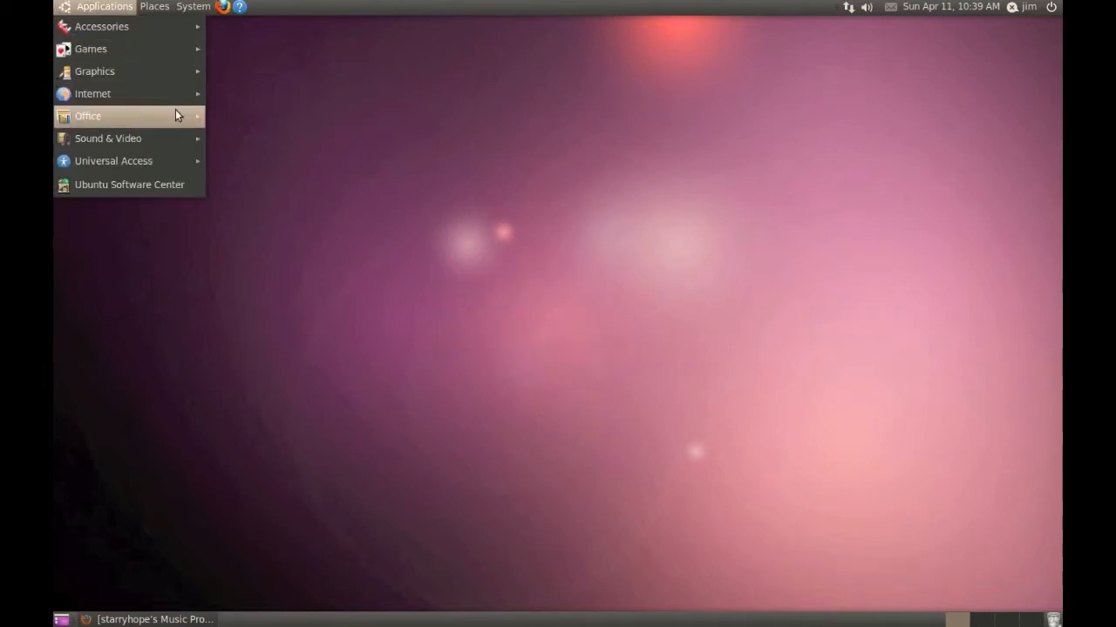
mouse_move(108, 138)
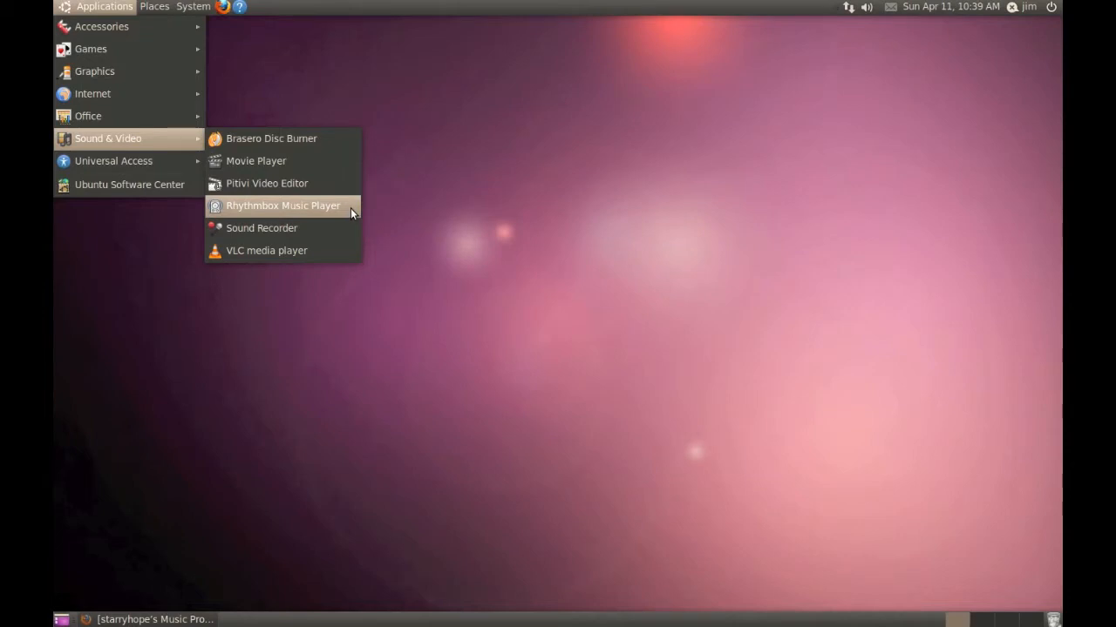
left_click(283, 205)
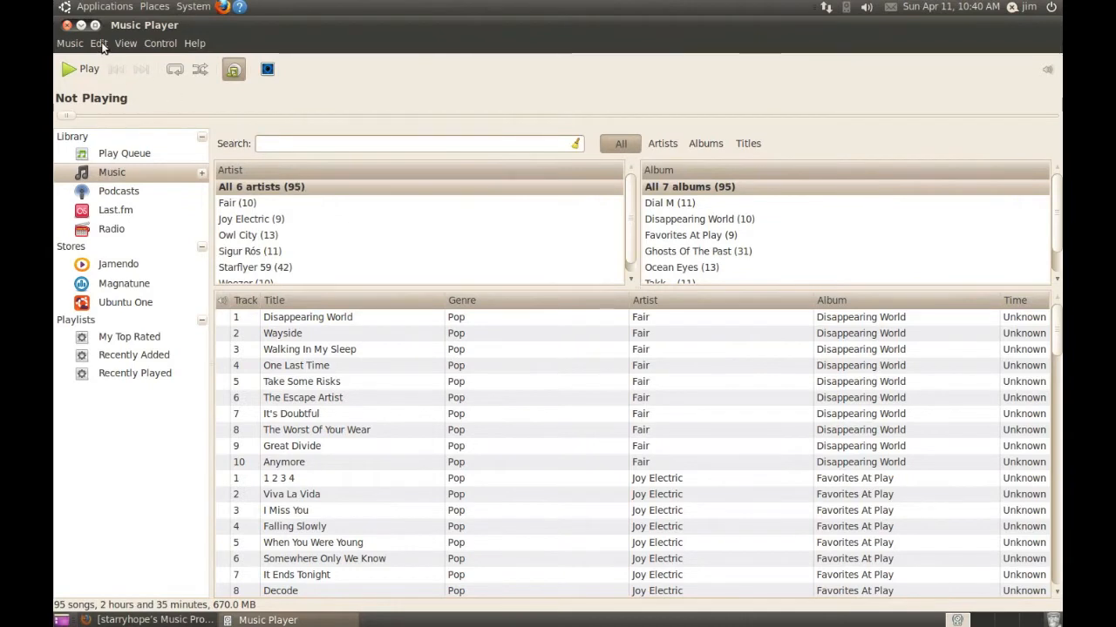
- Open Edit > Plugins and select the Last.fm plugin to view its details
left_click(99, 43)
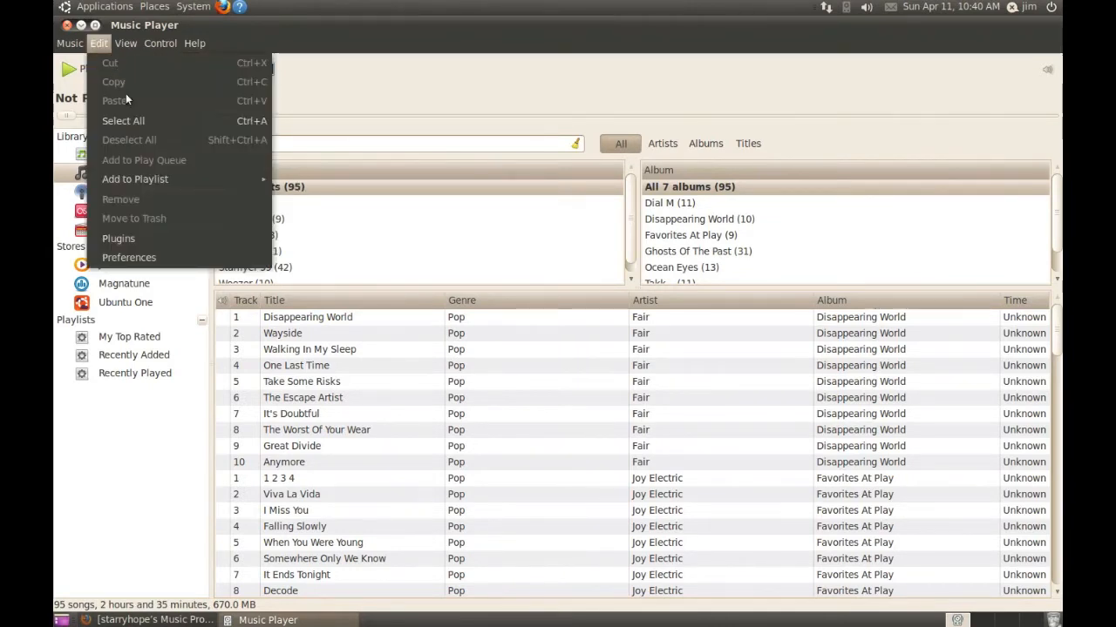
mouse_move(118, 238)
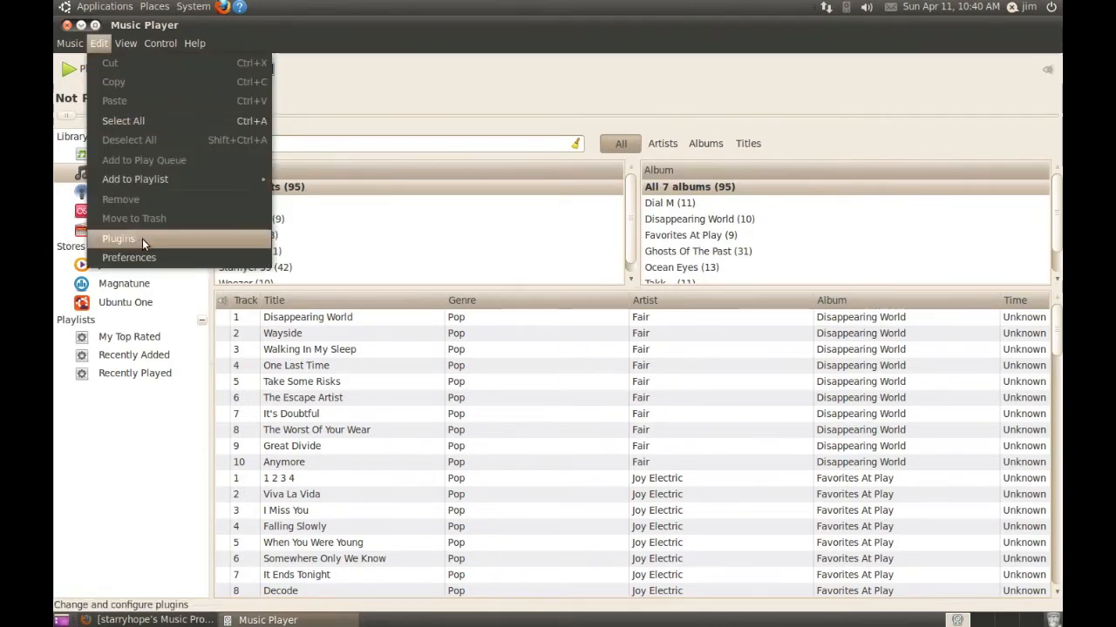
left_click(118, 238)
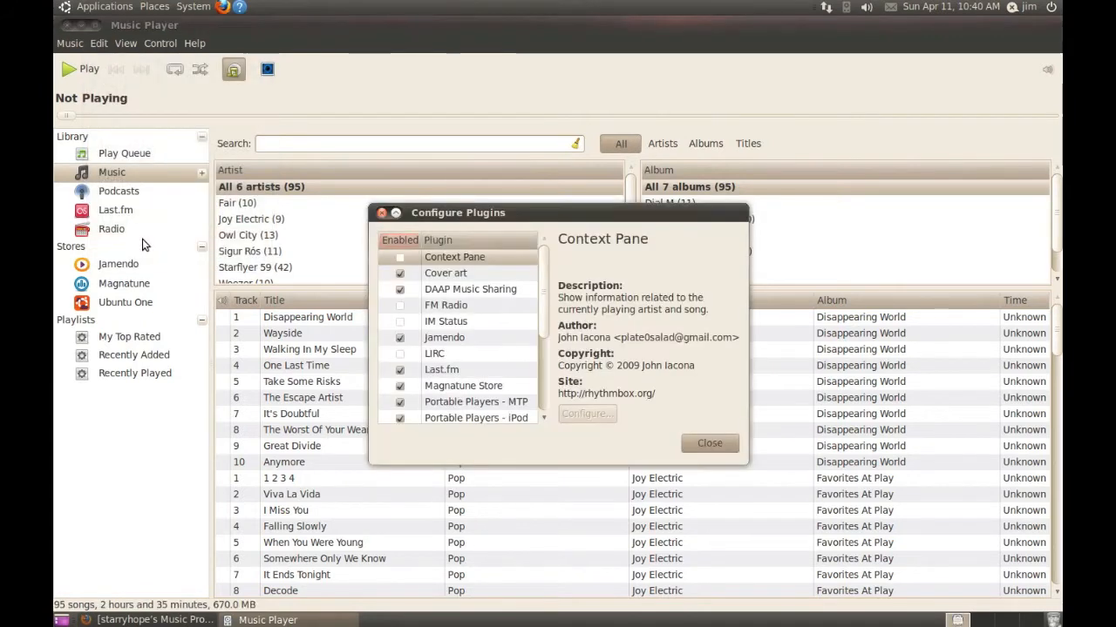
mouse_move(460, 375)
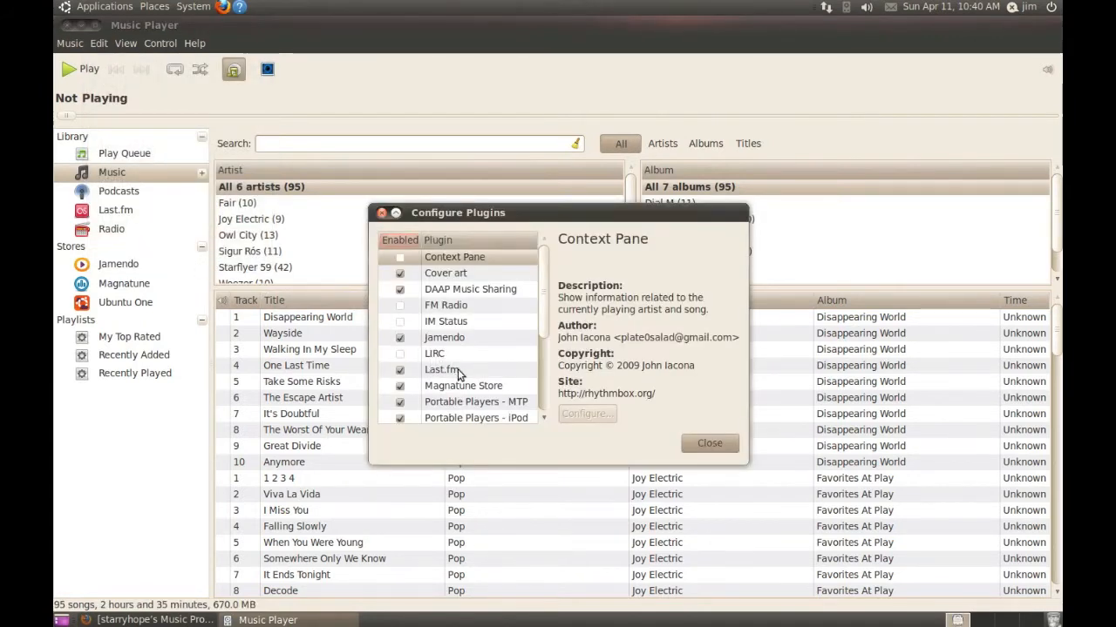
left_click(441, 370)
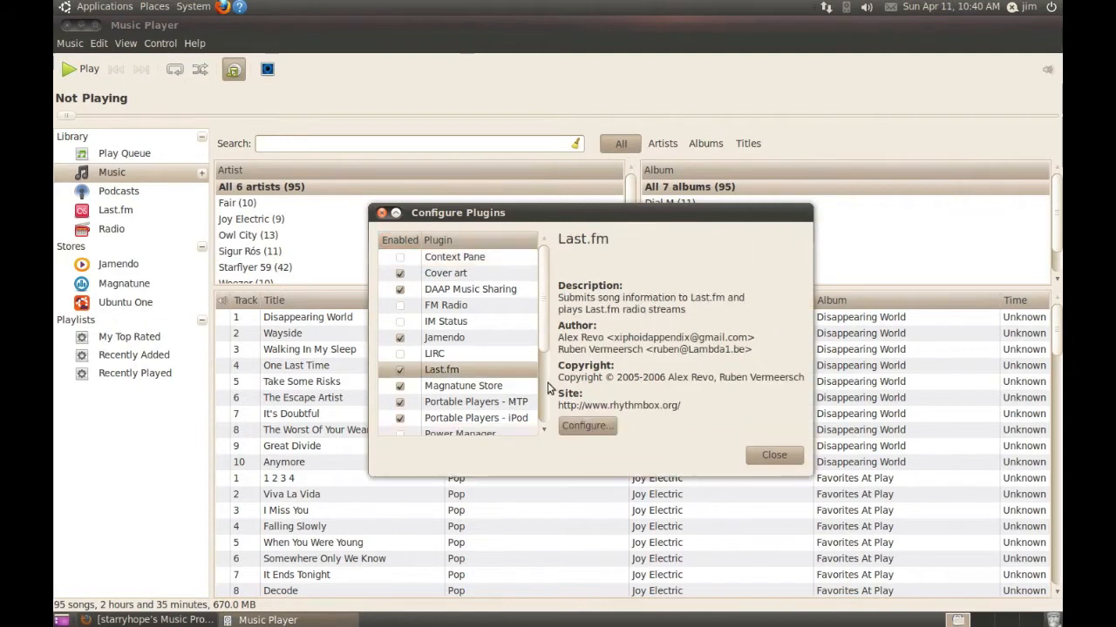
- Log the Last.fm plugin in as 'starryhope' and close its preferences
left_click(584, 425)
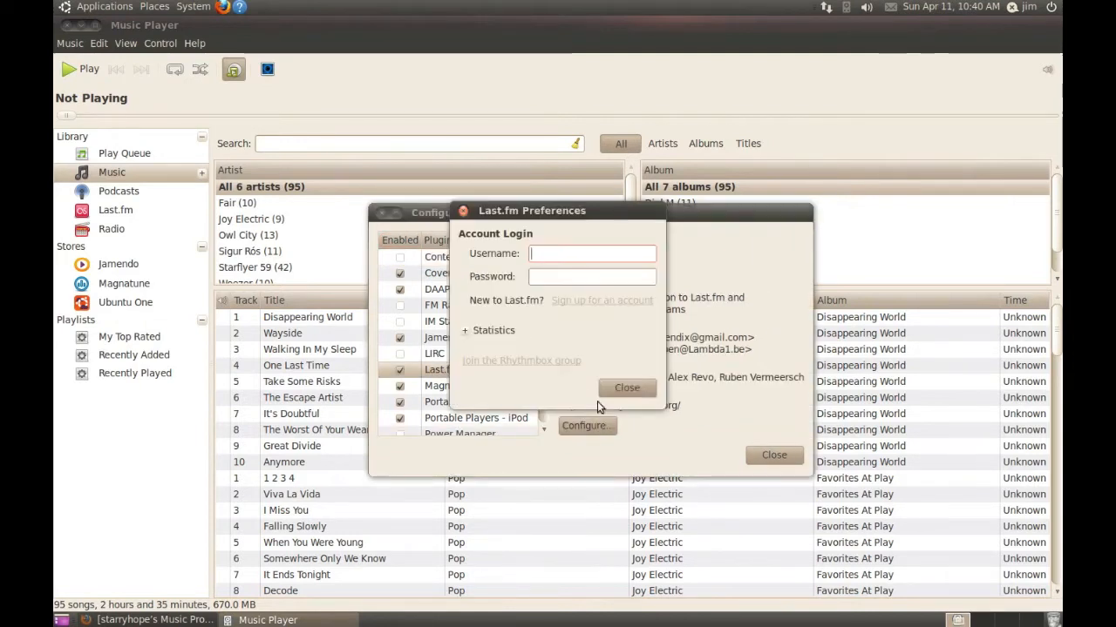
left_click(592, 254)
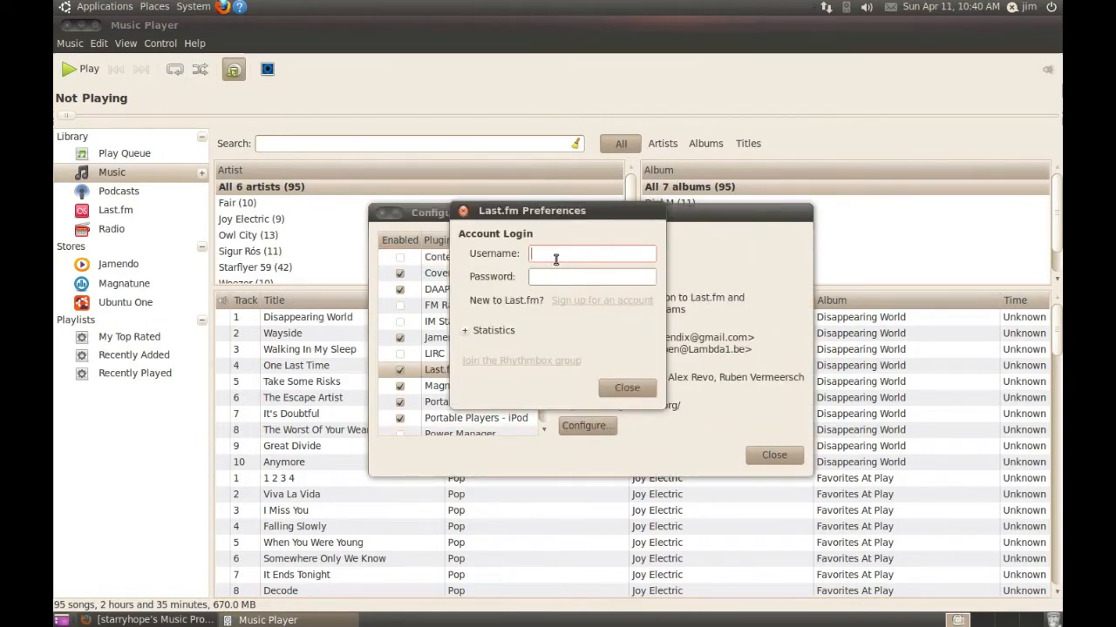
type("starryhope")
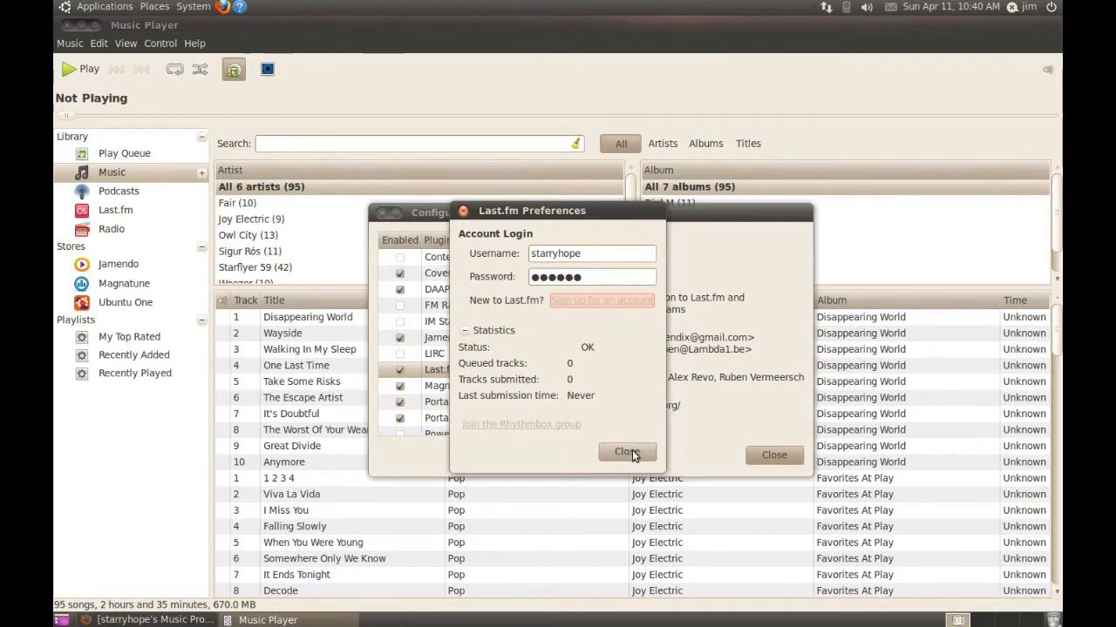
left_click(626, 452)
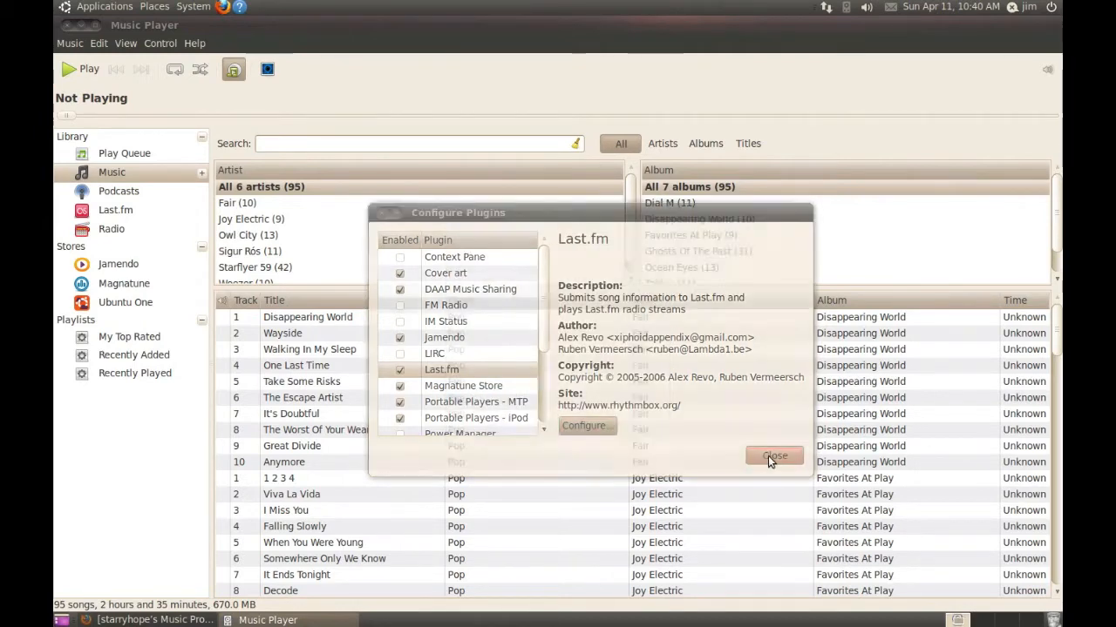
- Close the plugin dialog and play an Owl City track from Ocean Eyes
left_click(774, 456)
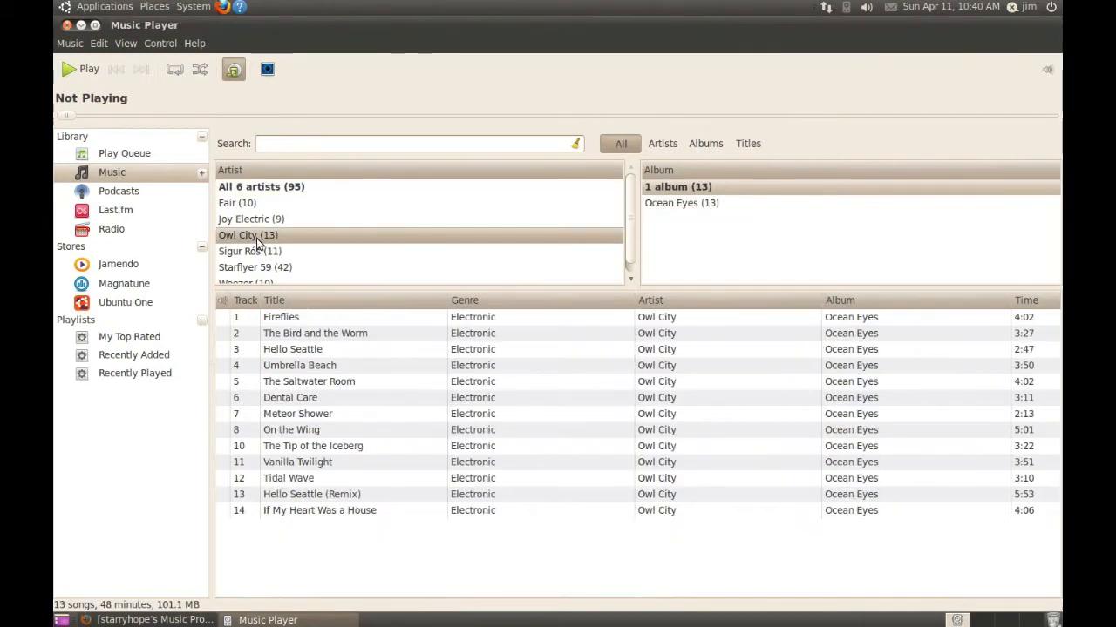
mouse_move(314, 414)
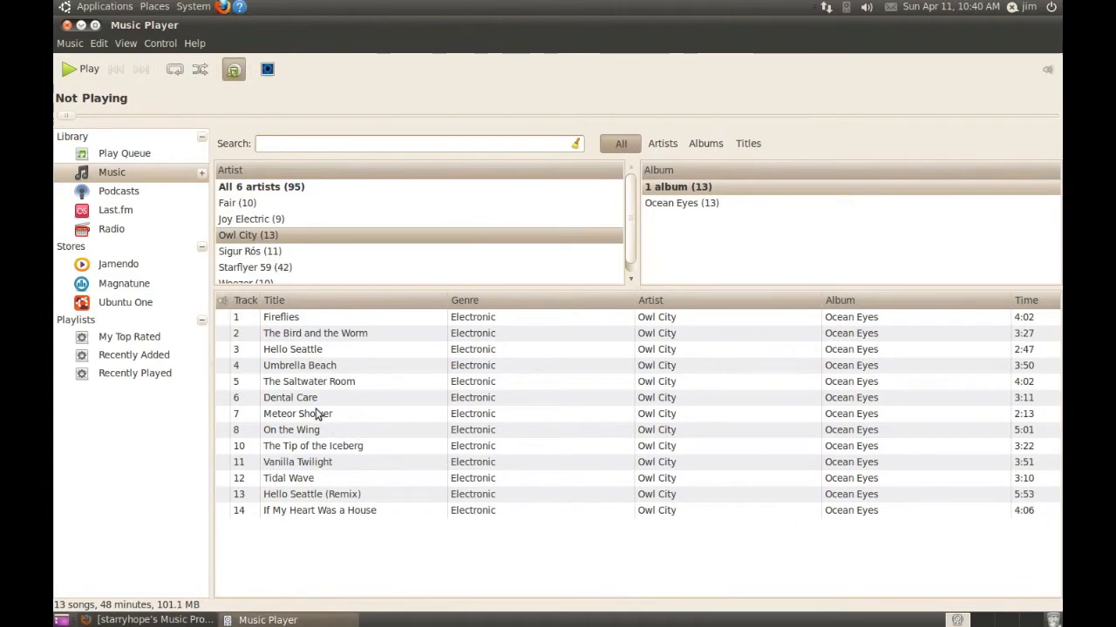
double_click(292, 348)
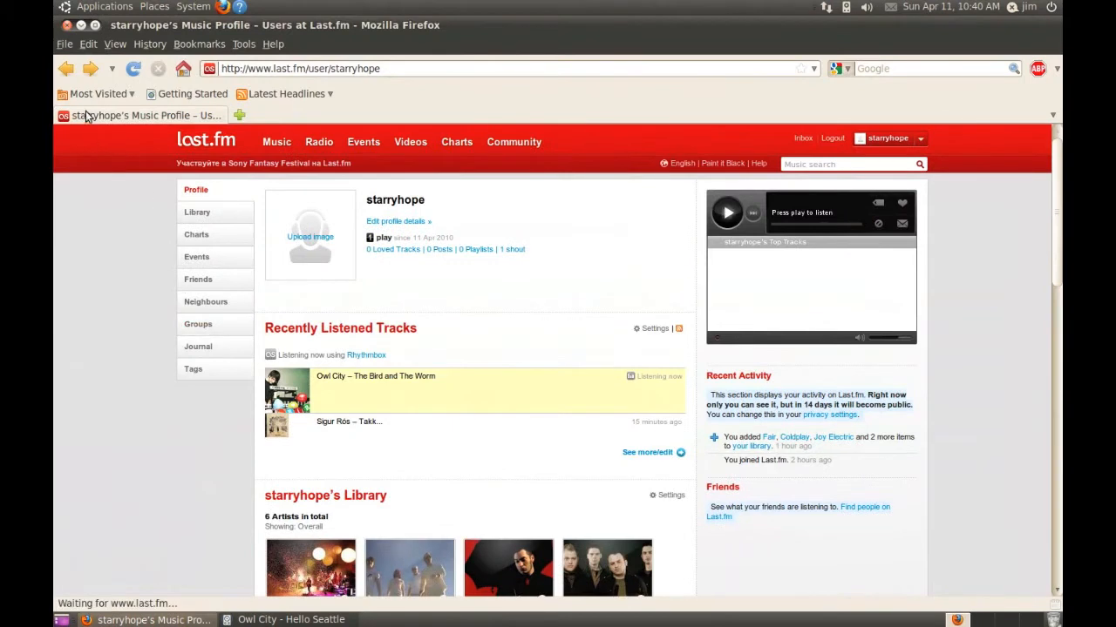
- Switch to the Last.fm profile page to see the Owl City track listed
left_click(132, 68)
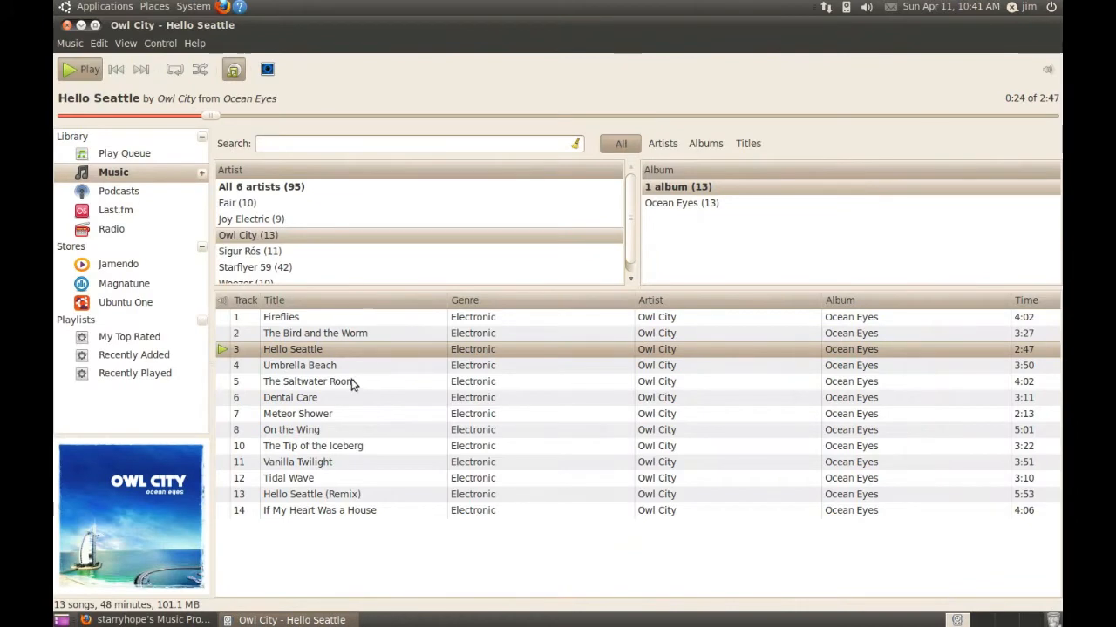
mouse_move(363, 355)
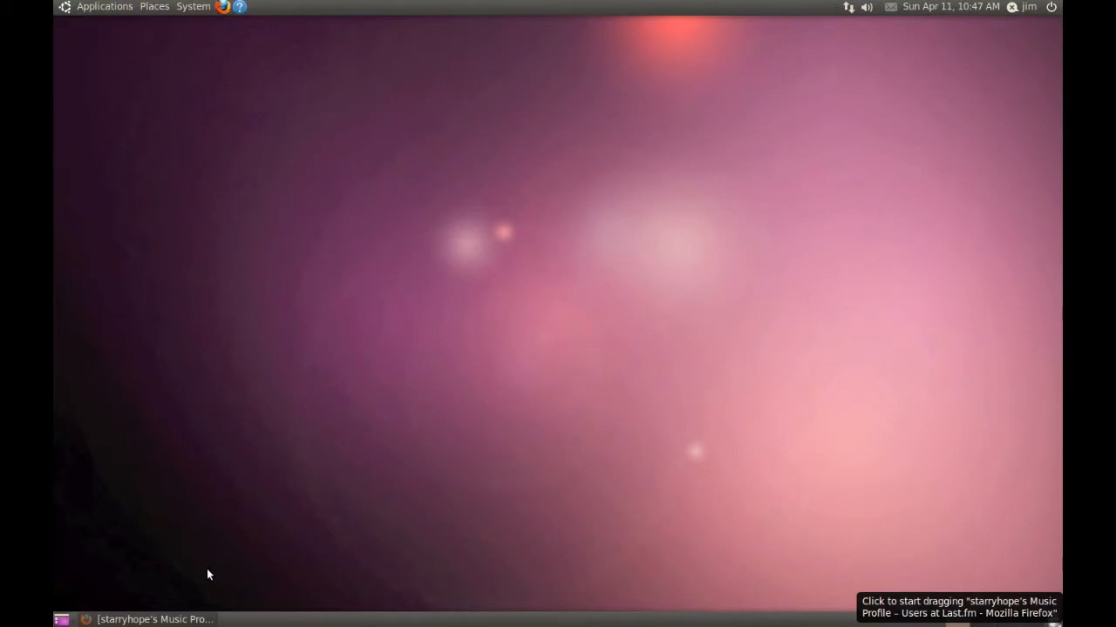
mouse_move(159, 502)
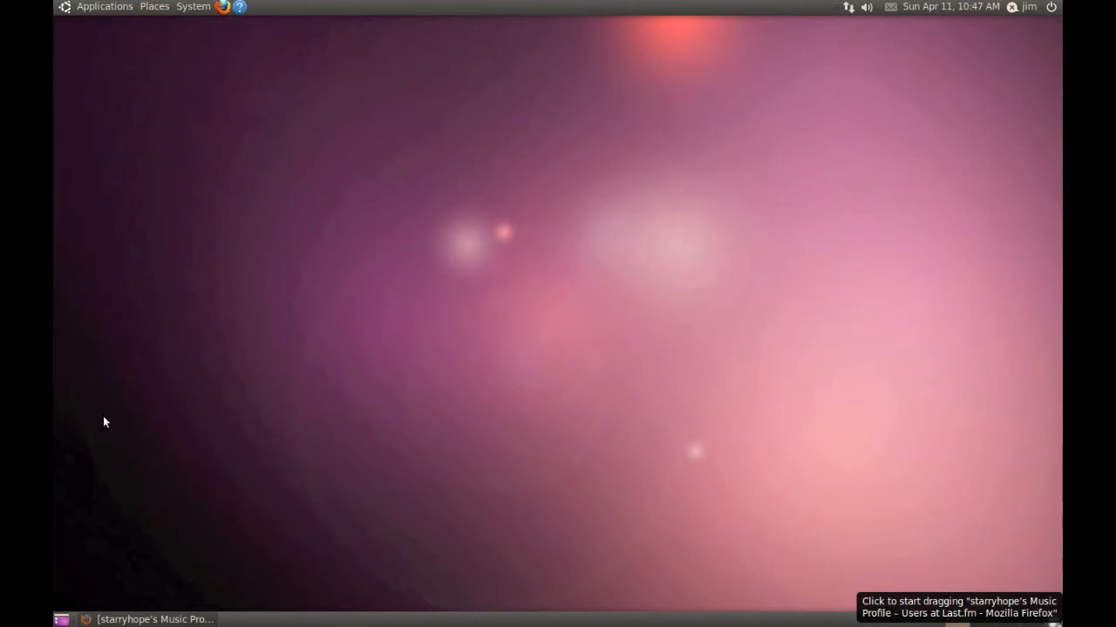
- Launch Ubuntu Software Center from the Applications menu
left_click(104, 6)
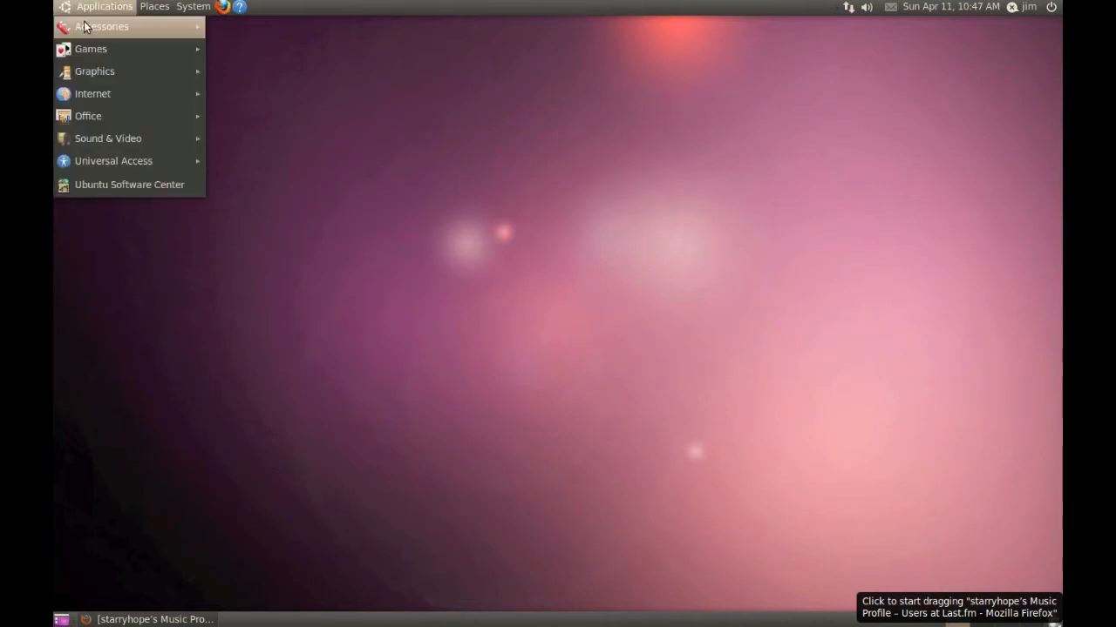
mouse_move(129, 184)
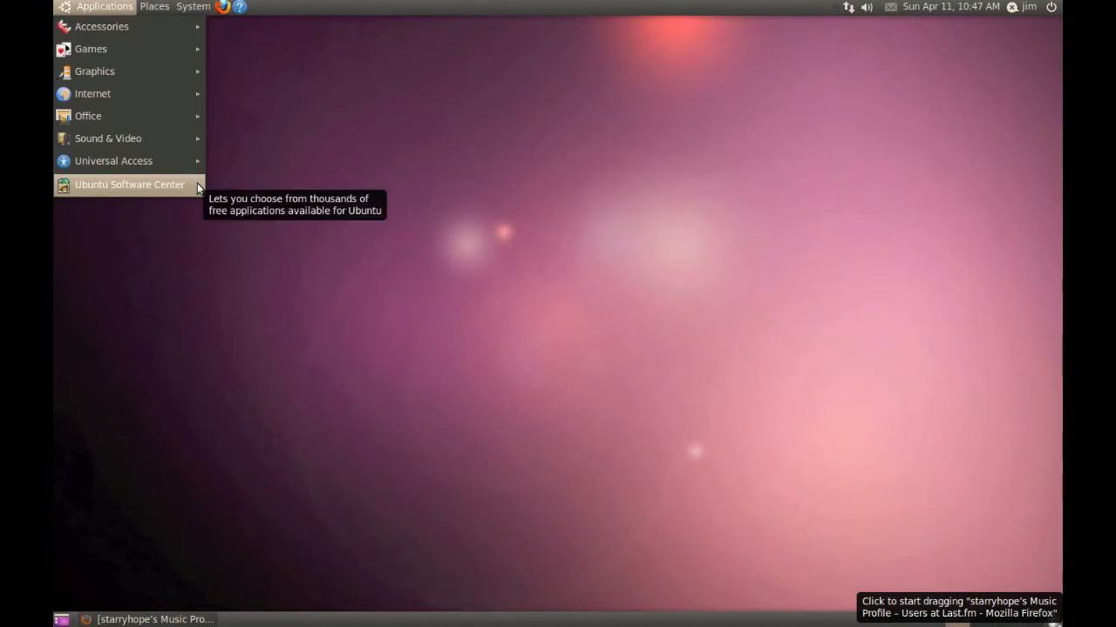
left_click(129, 184)
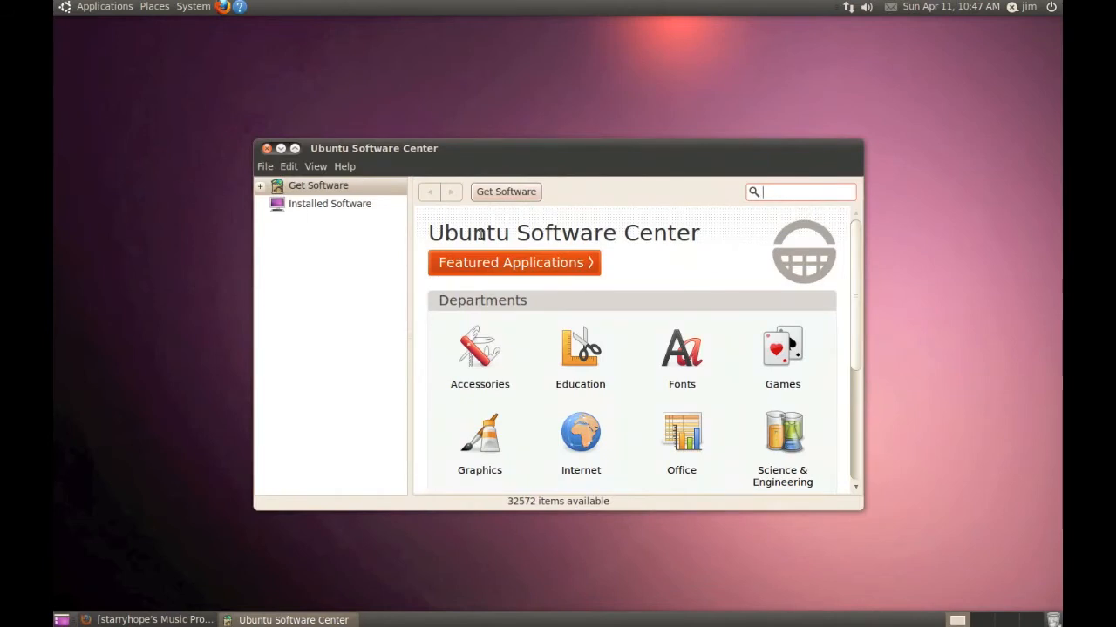
mouse_move(903, 233)
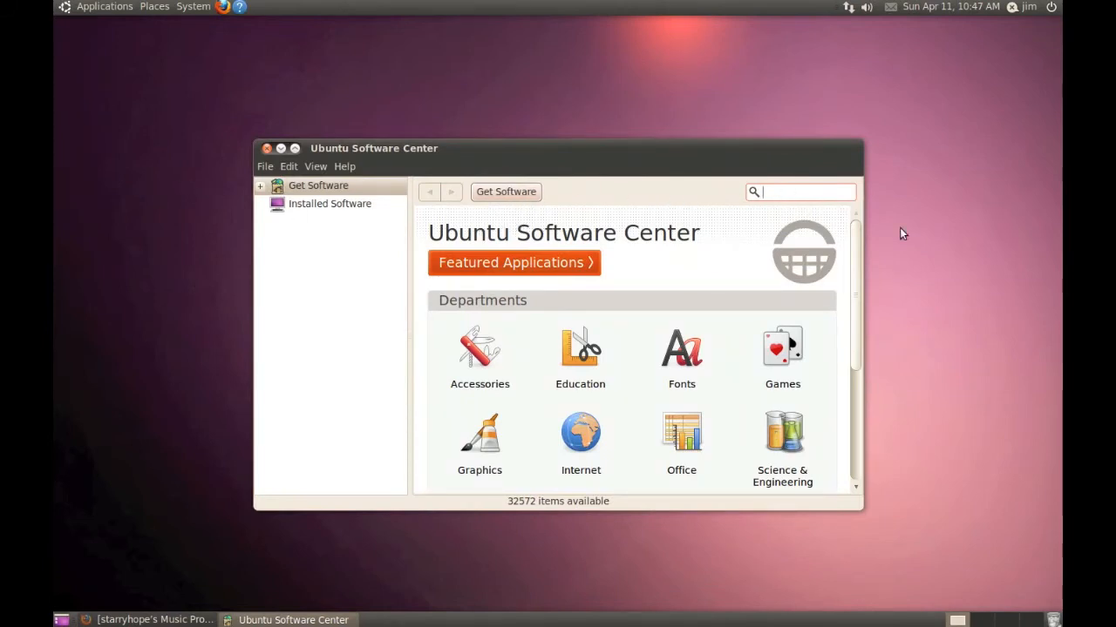
- Search for 'last.fm' and open the Last.fm package's details
type("last.fm")
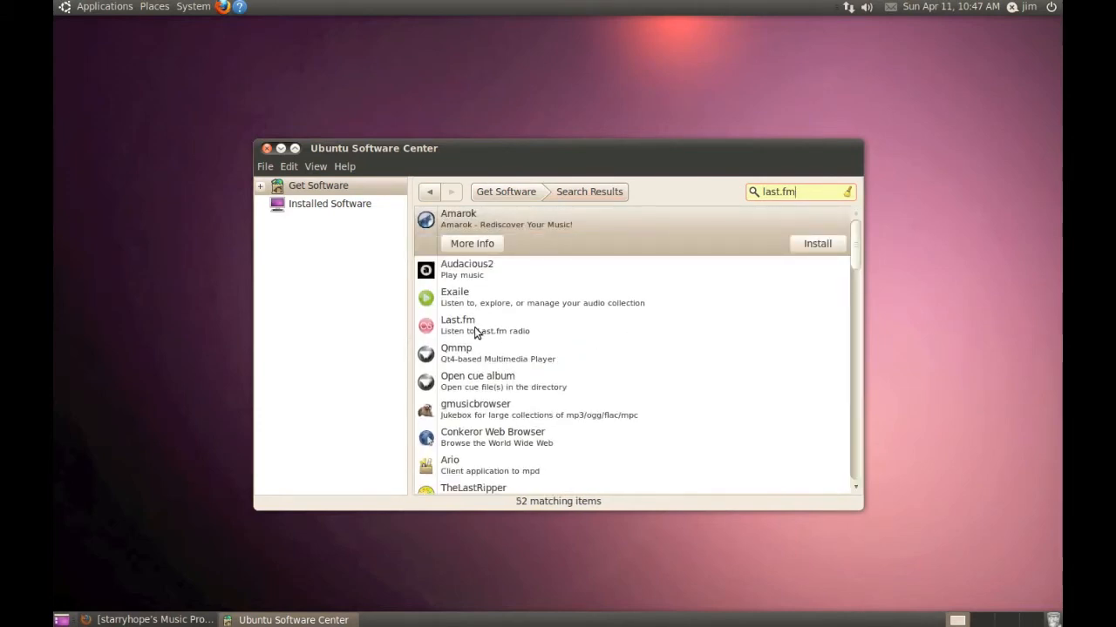
left_click(457, 320)
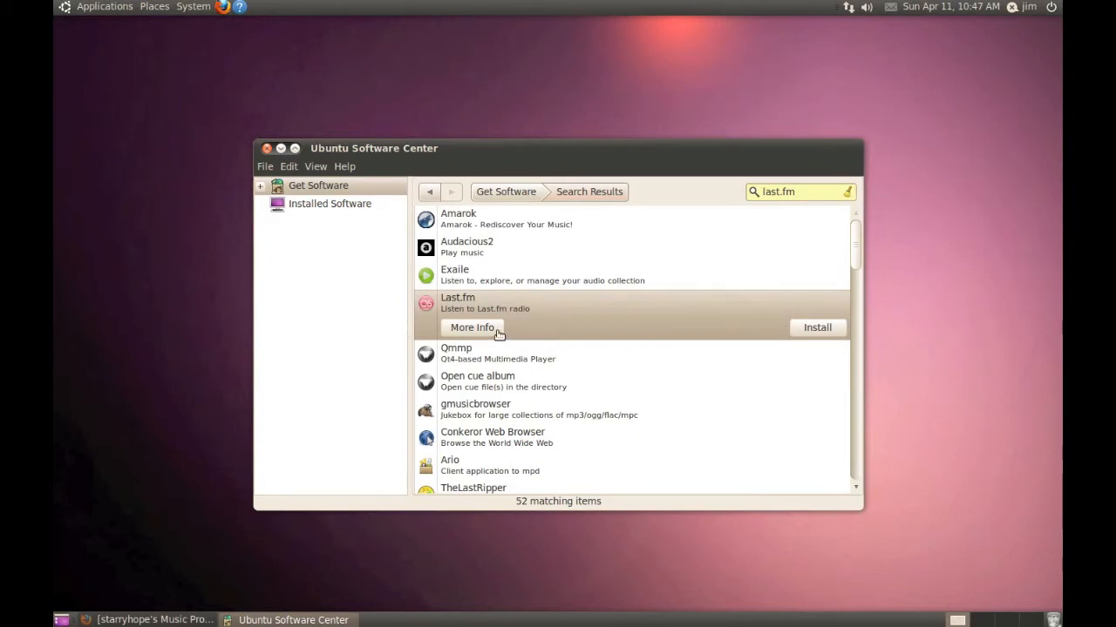
left_click(472, 328)
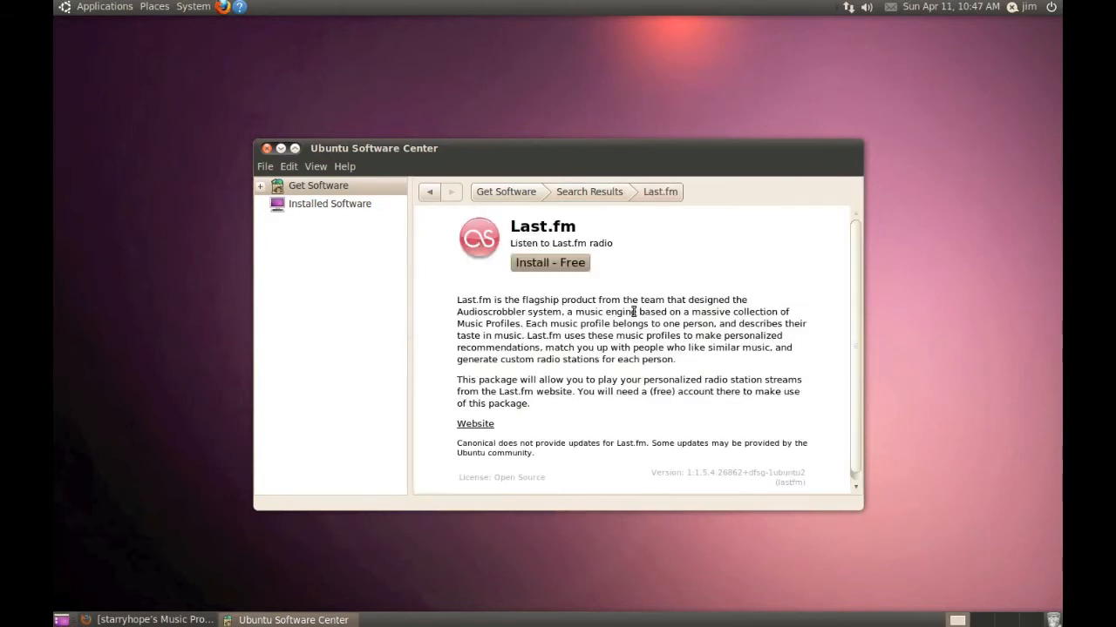
mouse_move(583, 286)
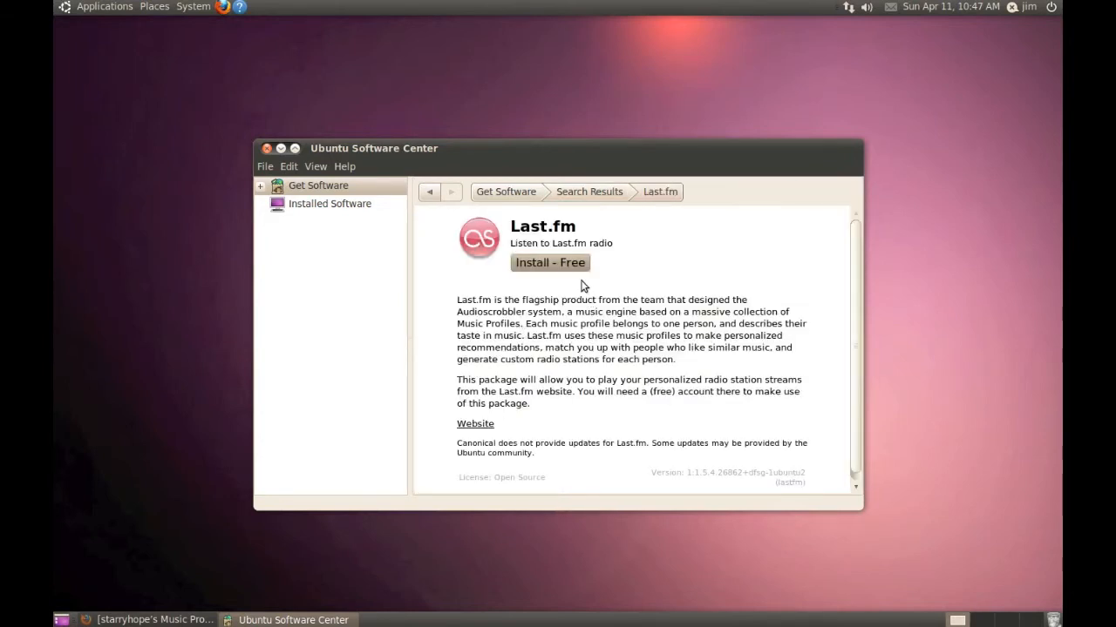
- Install Last.fm for free, authenticating with the account password
left_click(549, 262)
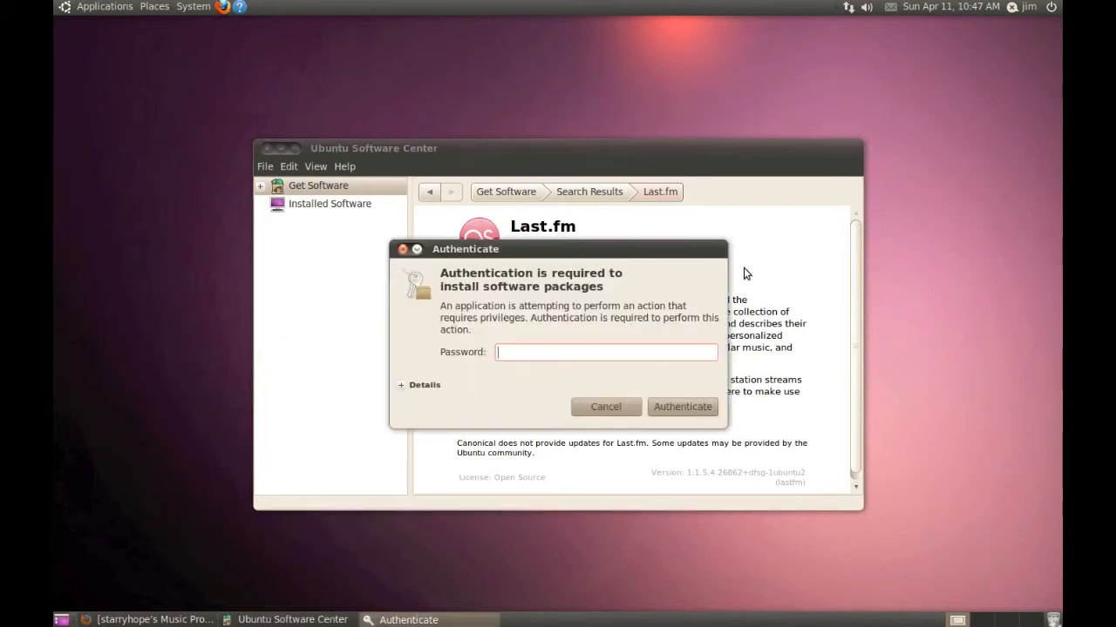
type("password")
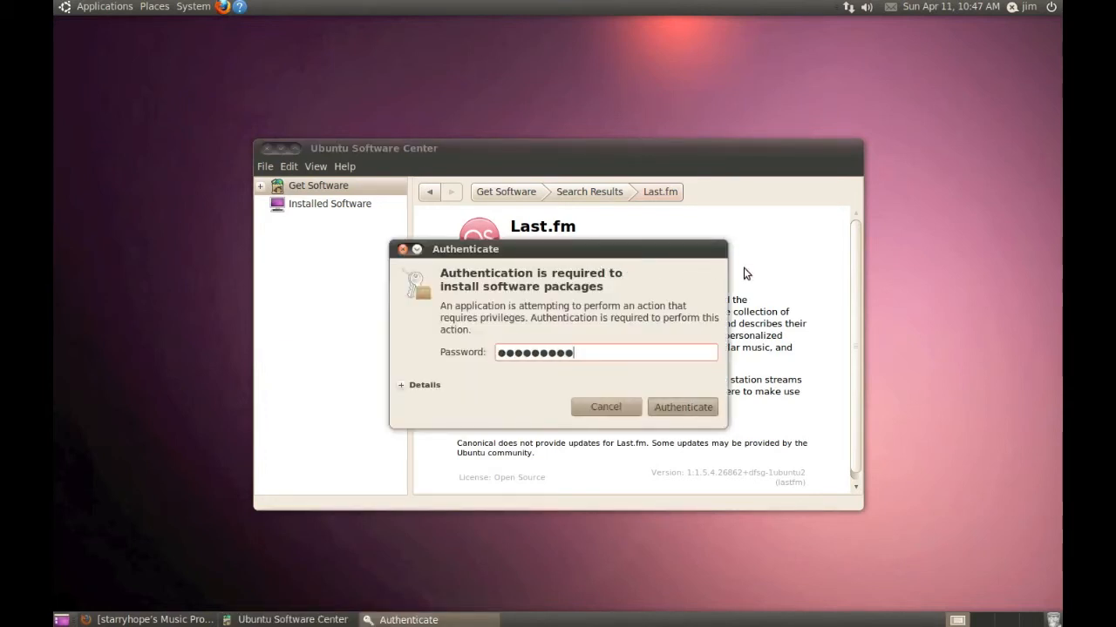
left_click(682, 407)
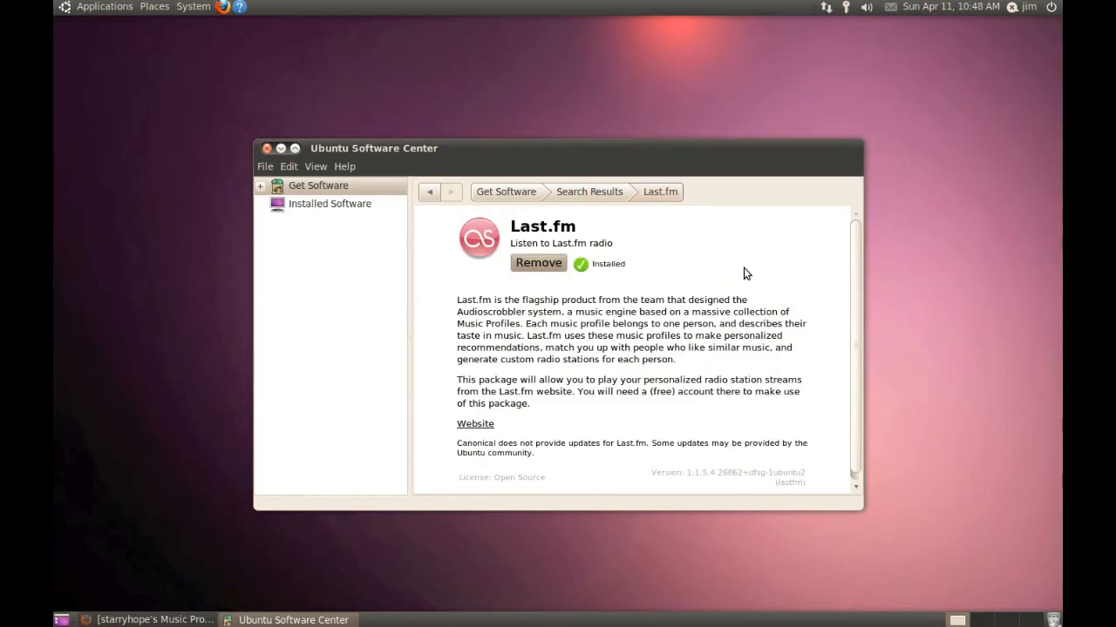
mouse_move(266, 151)
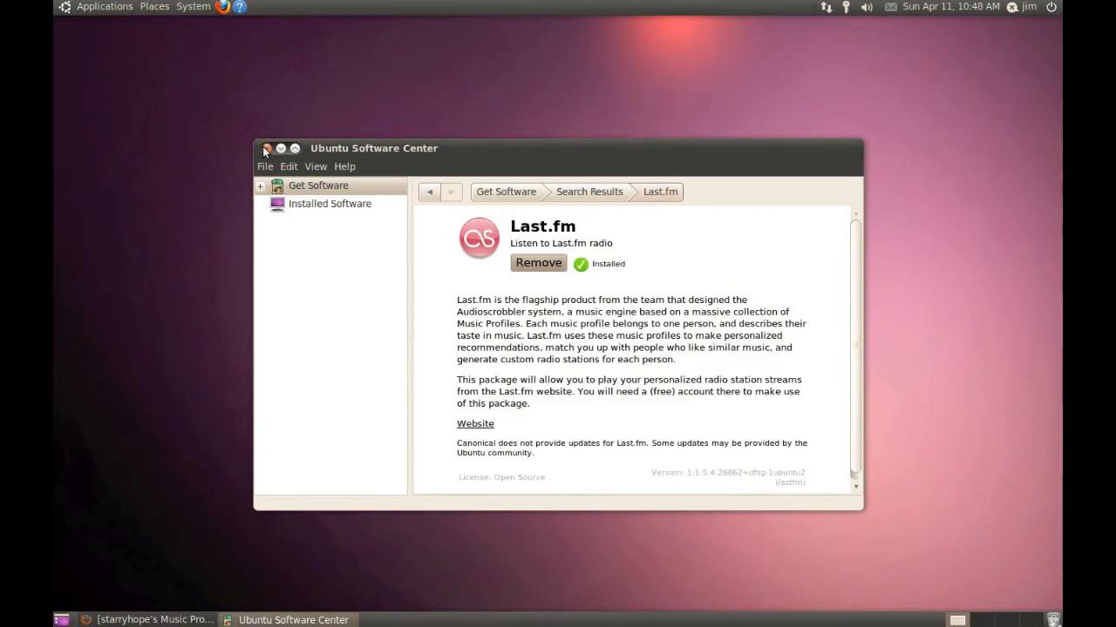
- Close Ubuntu Software Center and open the Applications menu
left_click(267, 148)
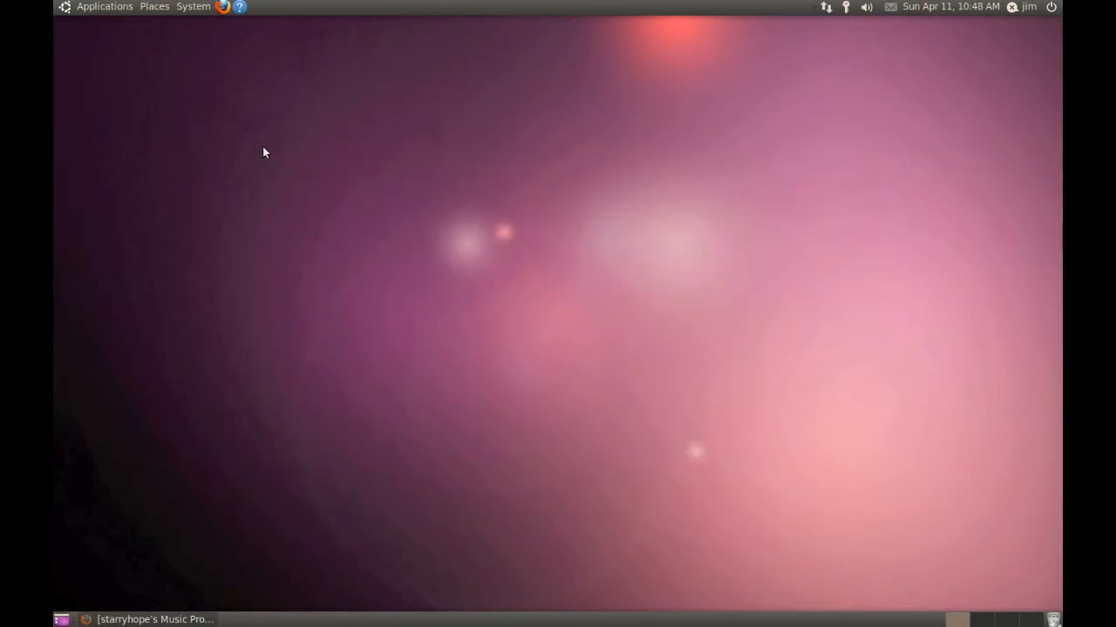
left_click(103, 7)
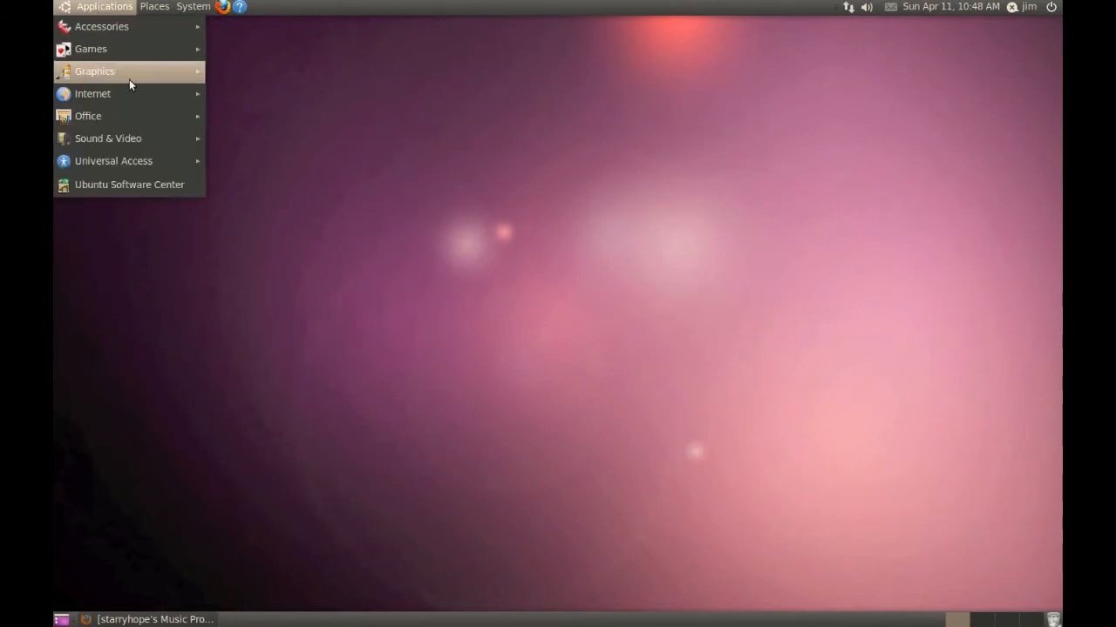
mouse_move(107, 138)
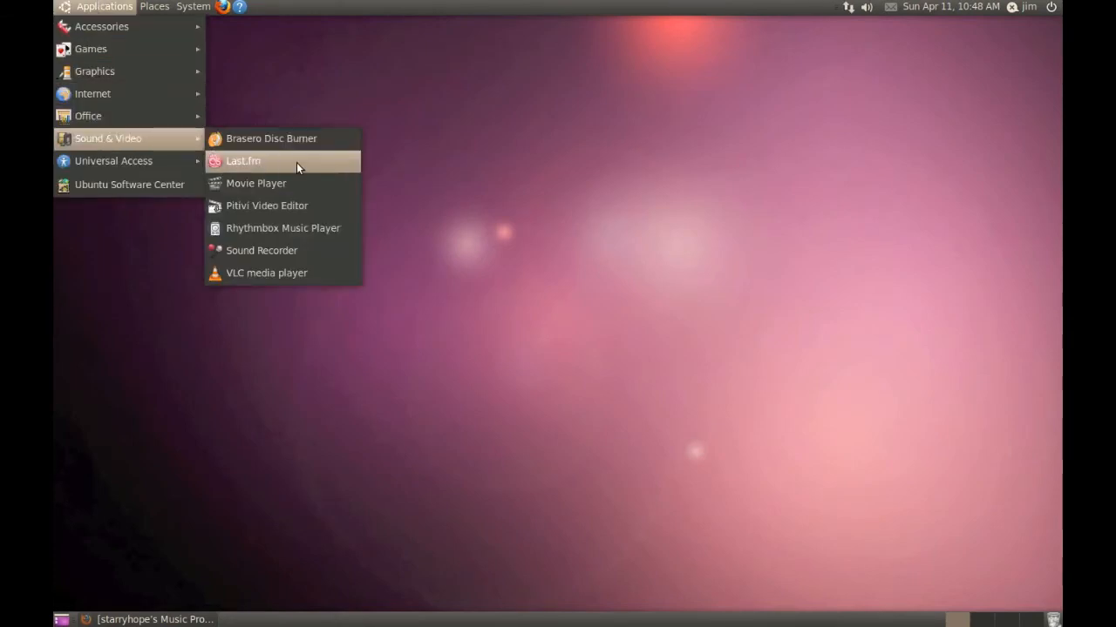
- Launch Last.fm and finish its Setup Wizard, signing in with the account credentials
left_click(242, 160)
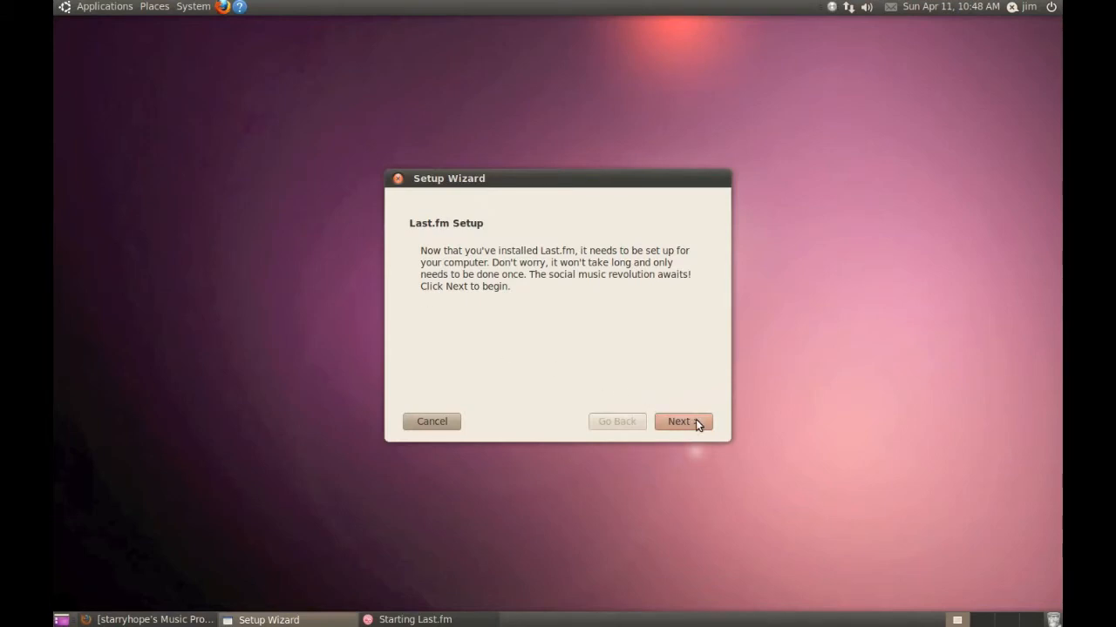
left_click(682, 421)
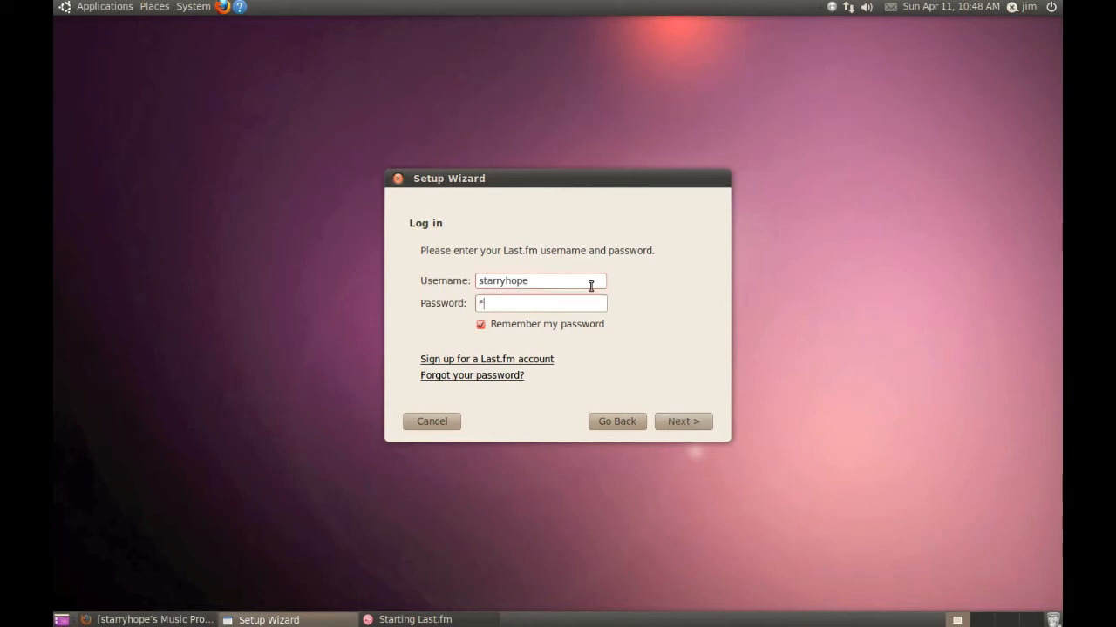
type("*****")
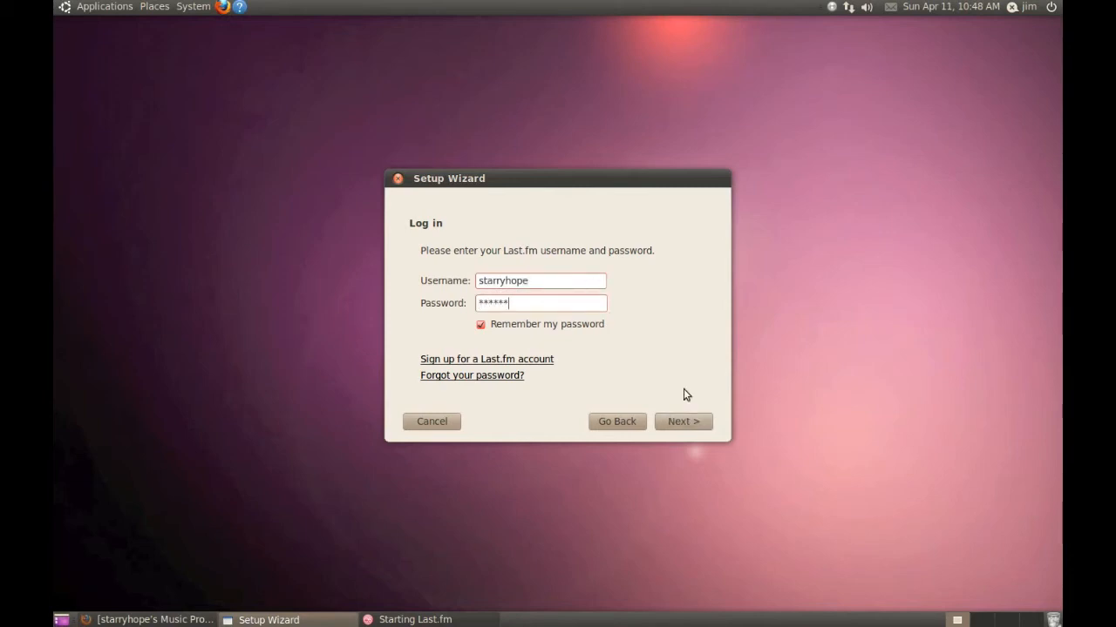
left_click(684, 421)
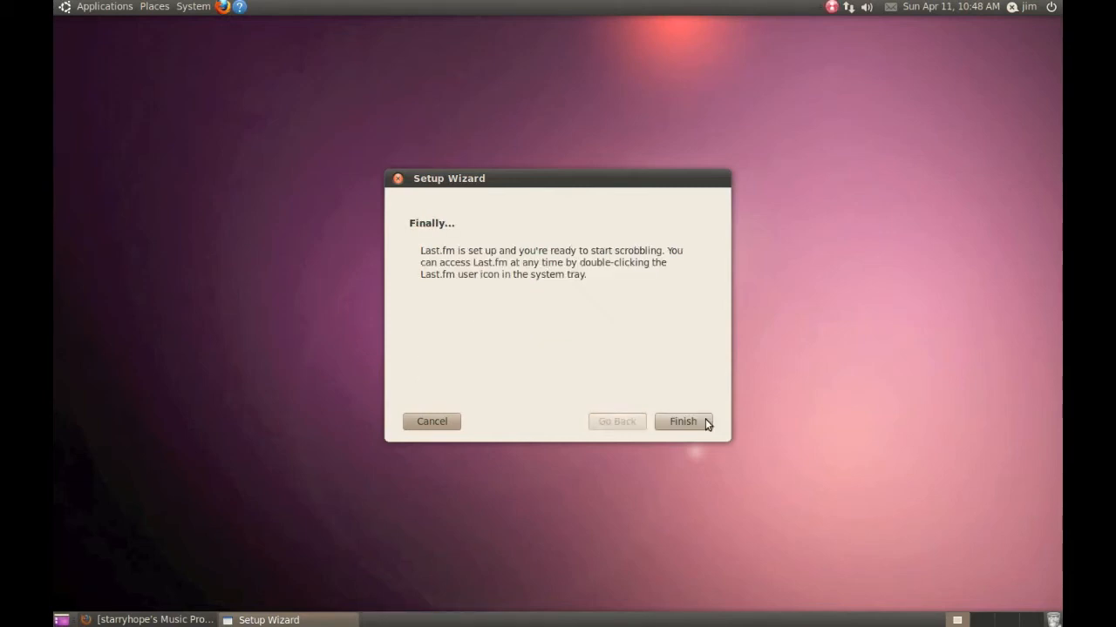
left_click(683, 421)
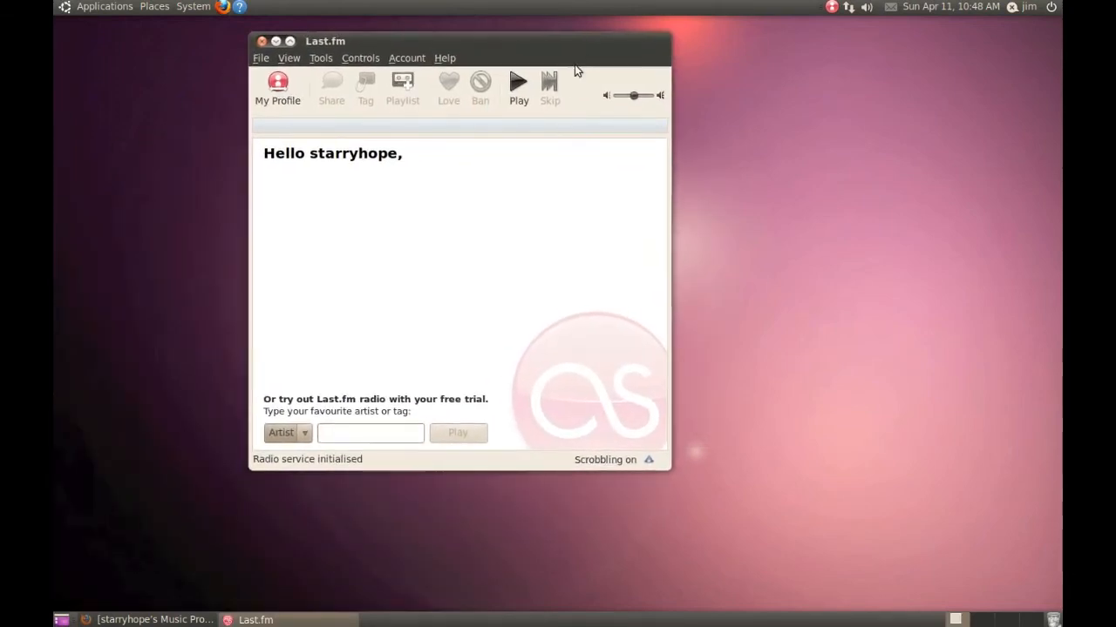
- Start My Recommendations radio from the profile sidebar and check the web profile's scrobble
left_click(277, 87)
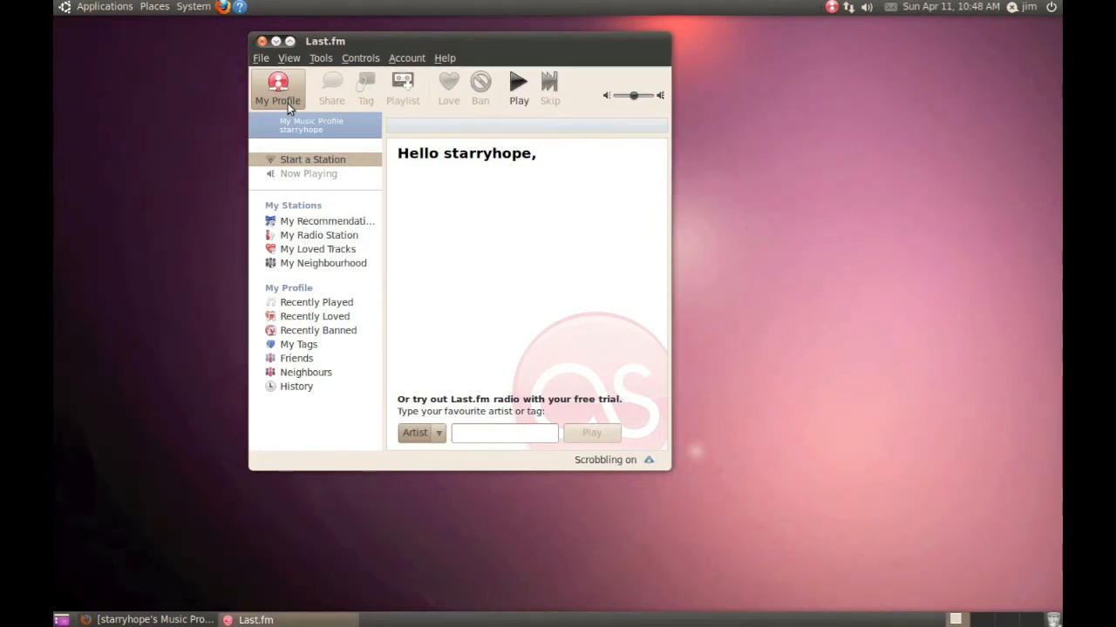
left_click(327, 220)
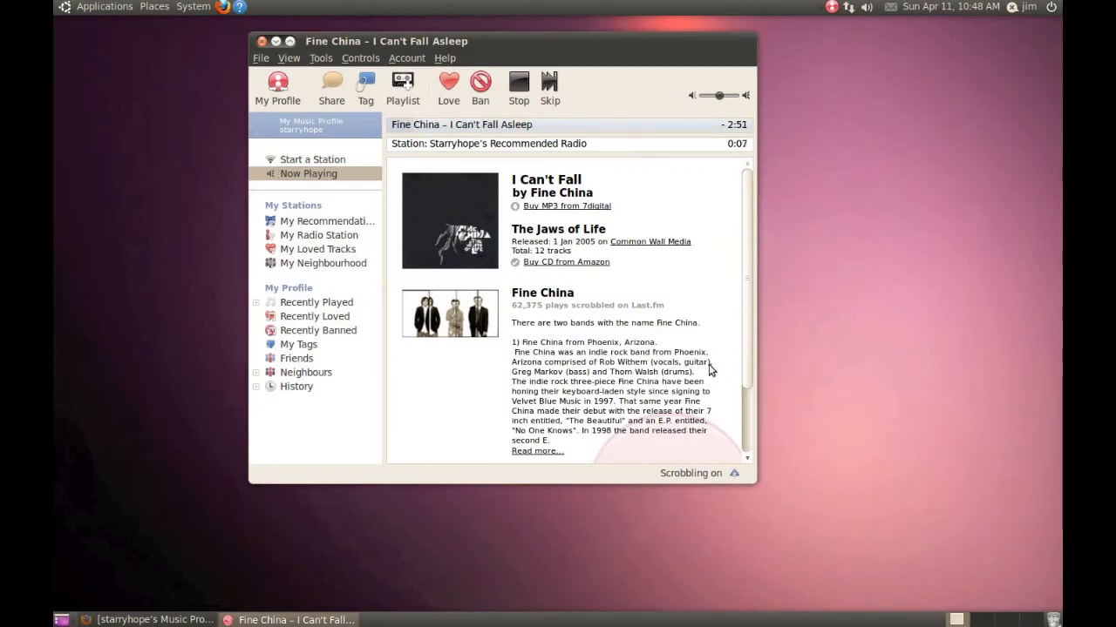
mouse_move(188, 530)
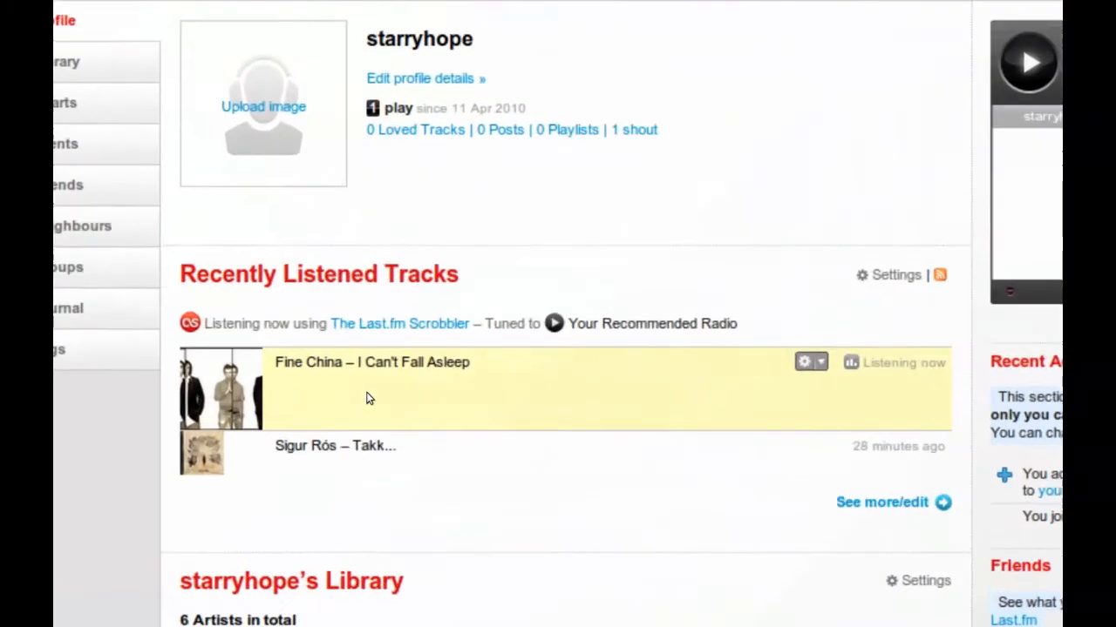
scroll("down", 3)
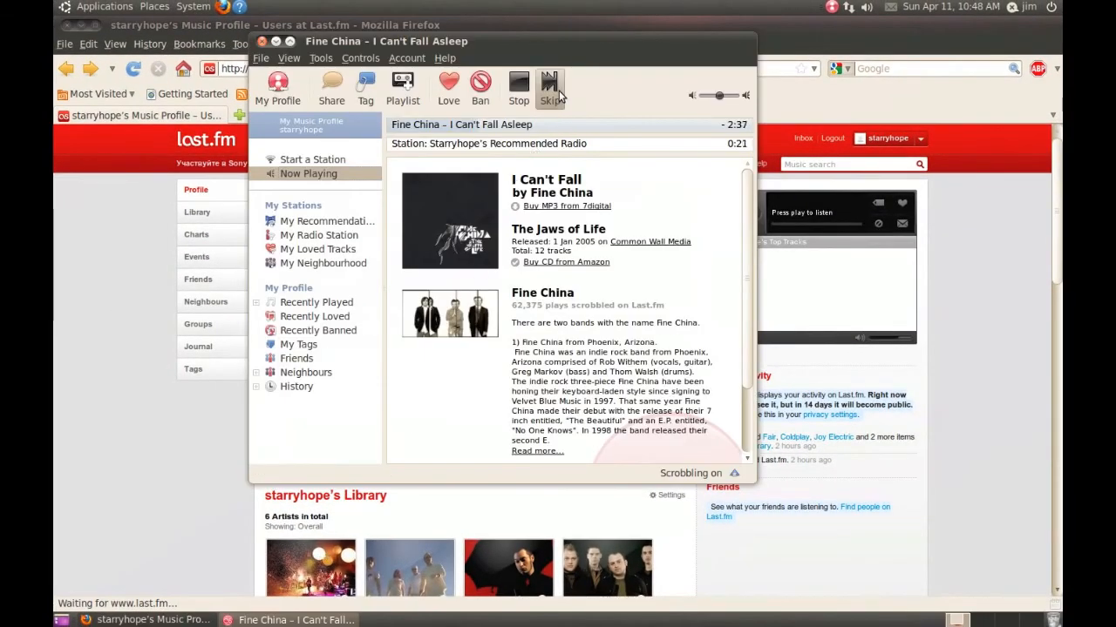
- Skip past Stavesacre and The Foxglove Hunt to The Lassie Foundation's 'Crown of the Sea'
left_click(550, 87)
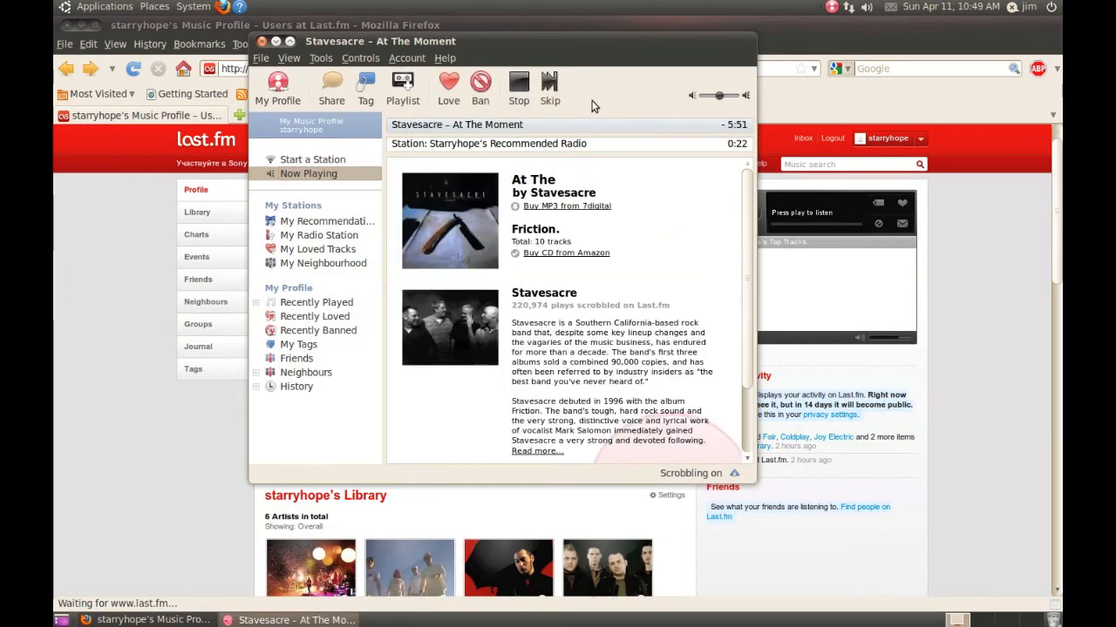
left_click(549, 87)
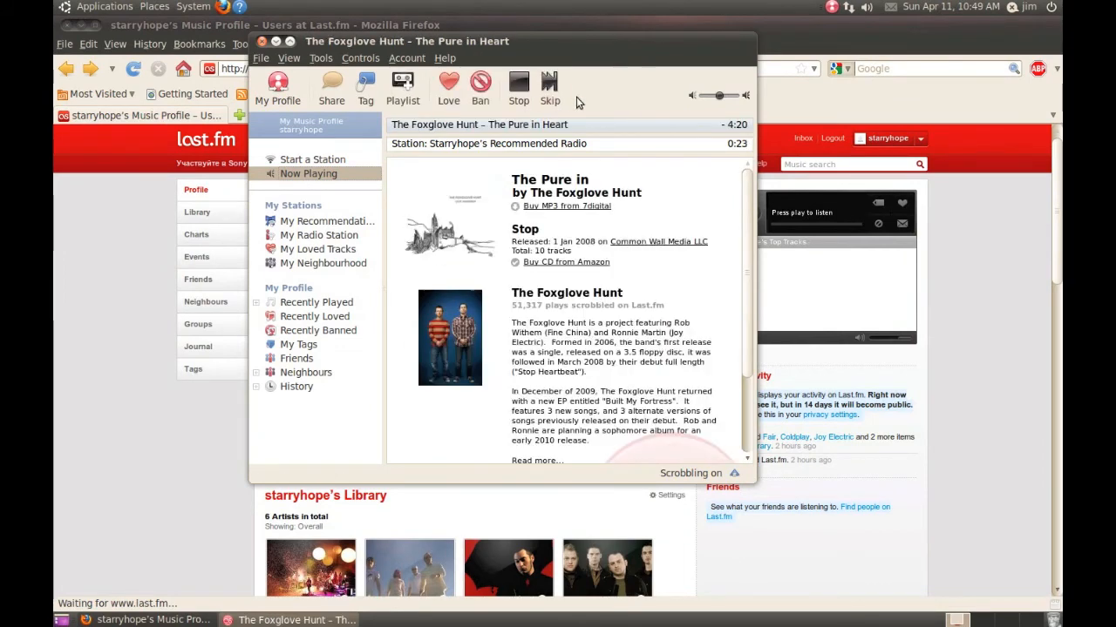
left_click(549, 87)
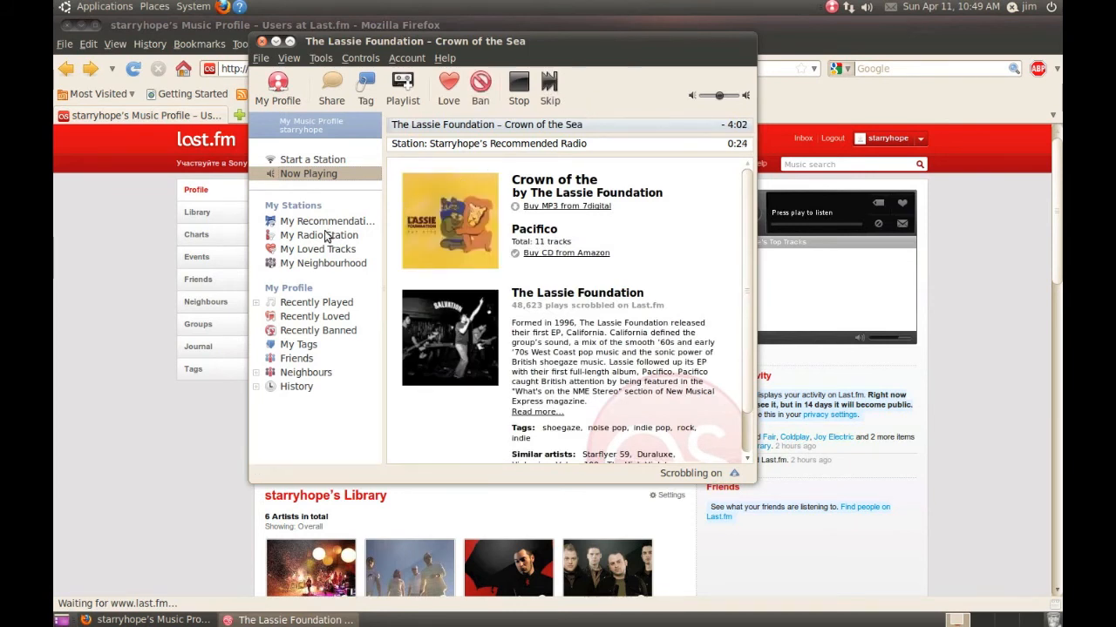
- Start a 'power pop' tag station, now playing Weezer
left_click(312, 160)
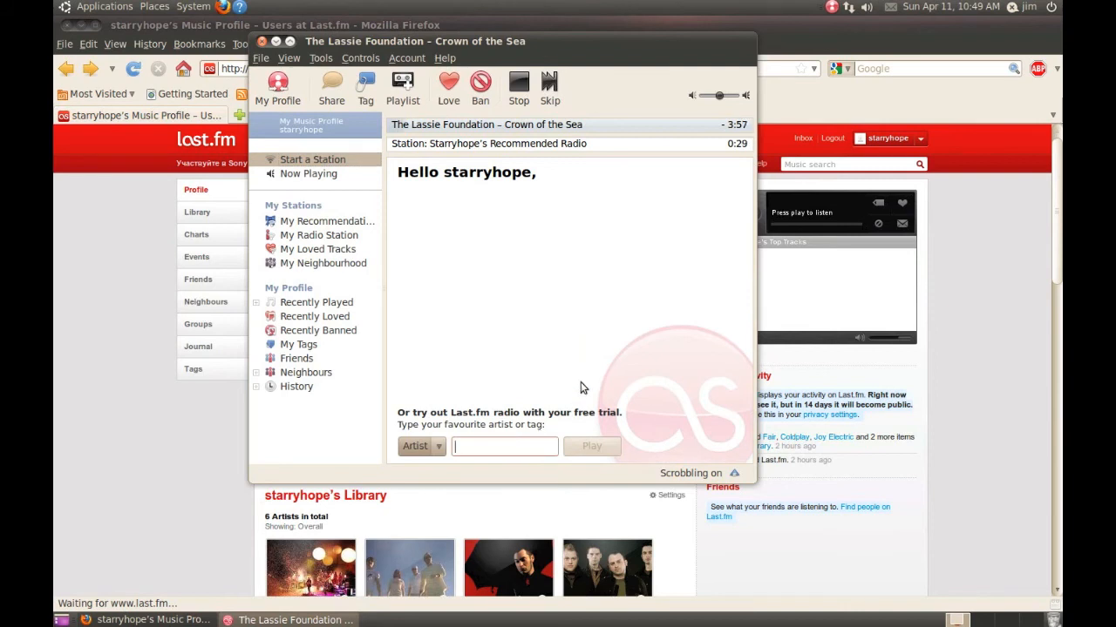
type("power pop")
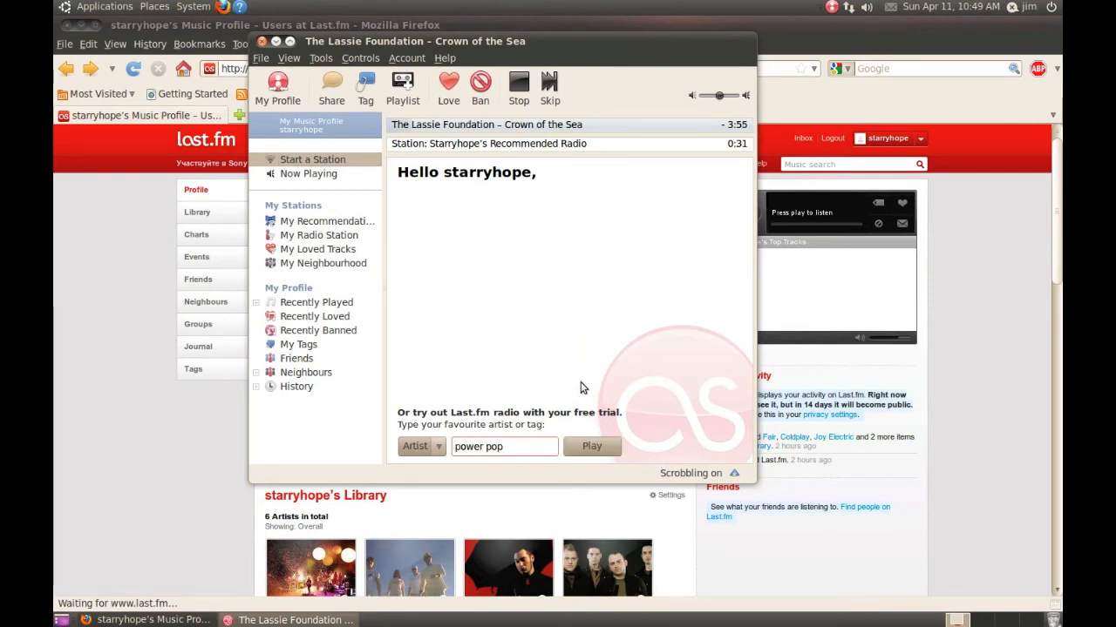
left_click(591, 446)
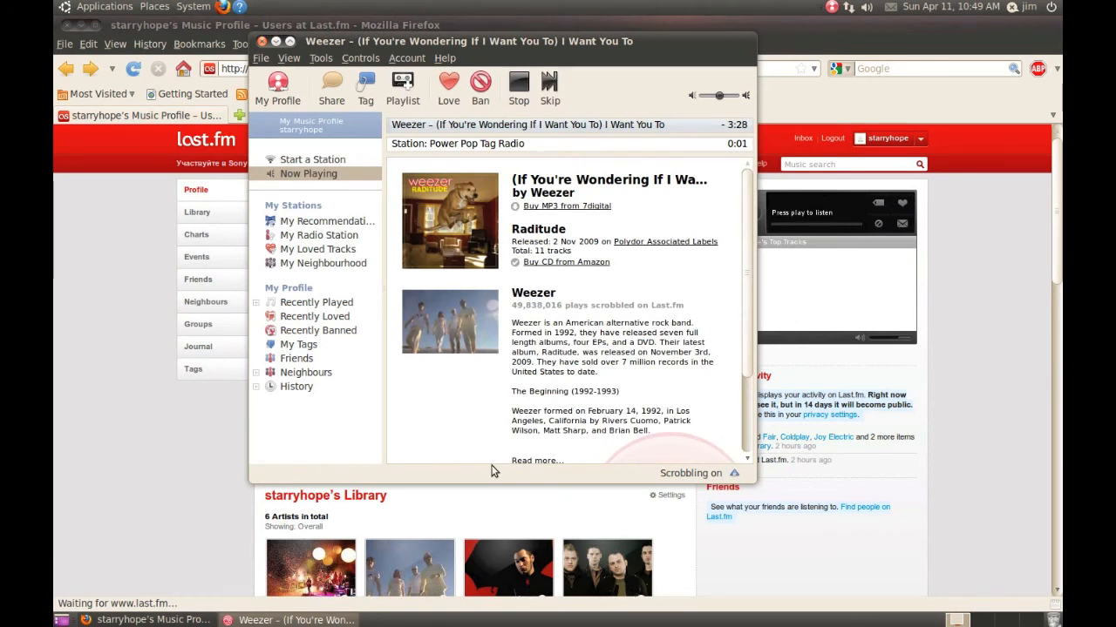
mouse_move(500, 397)
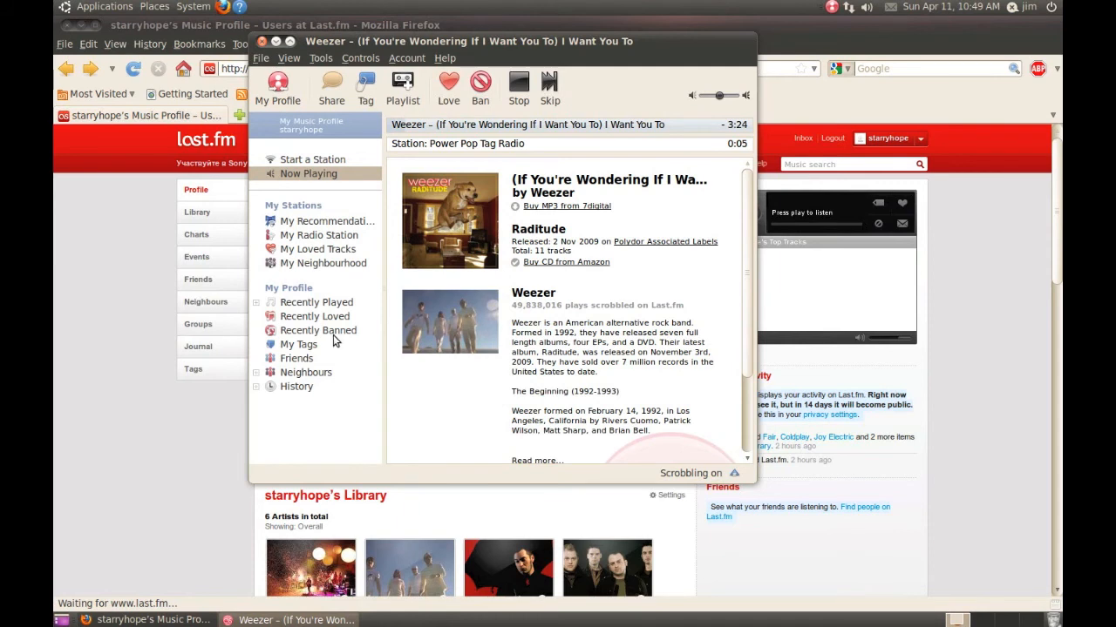
- Hide the My Profile stations sidebar, leaving Weezer's track details in view
left_click(257, 302)
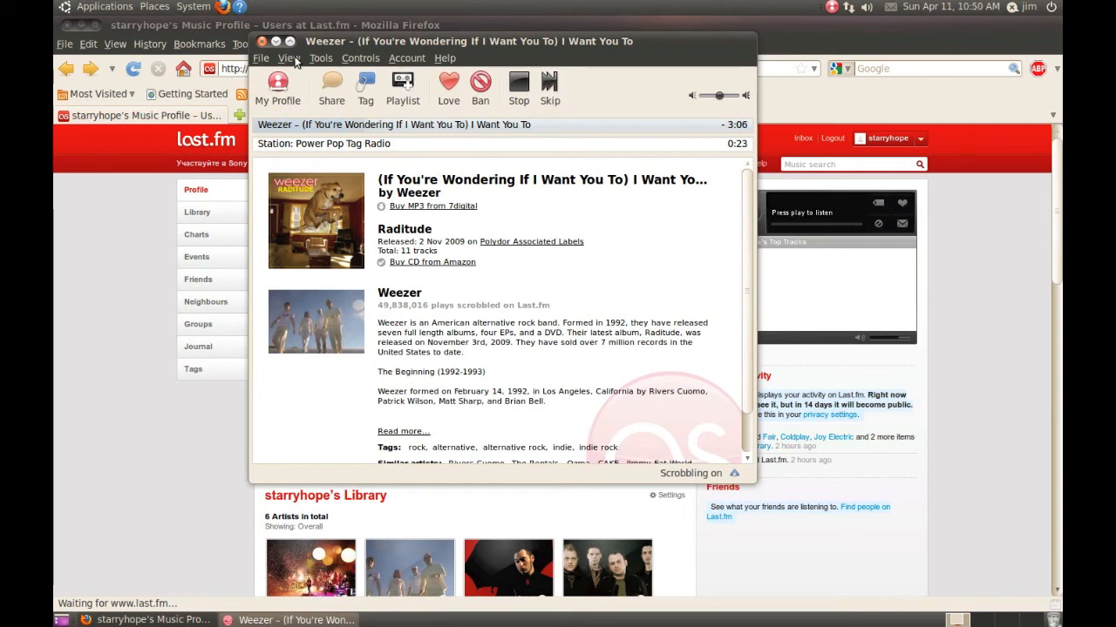
- Set Icon colour to Black on the Options Account page, apply, and confirm
left_click(290, 58)
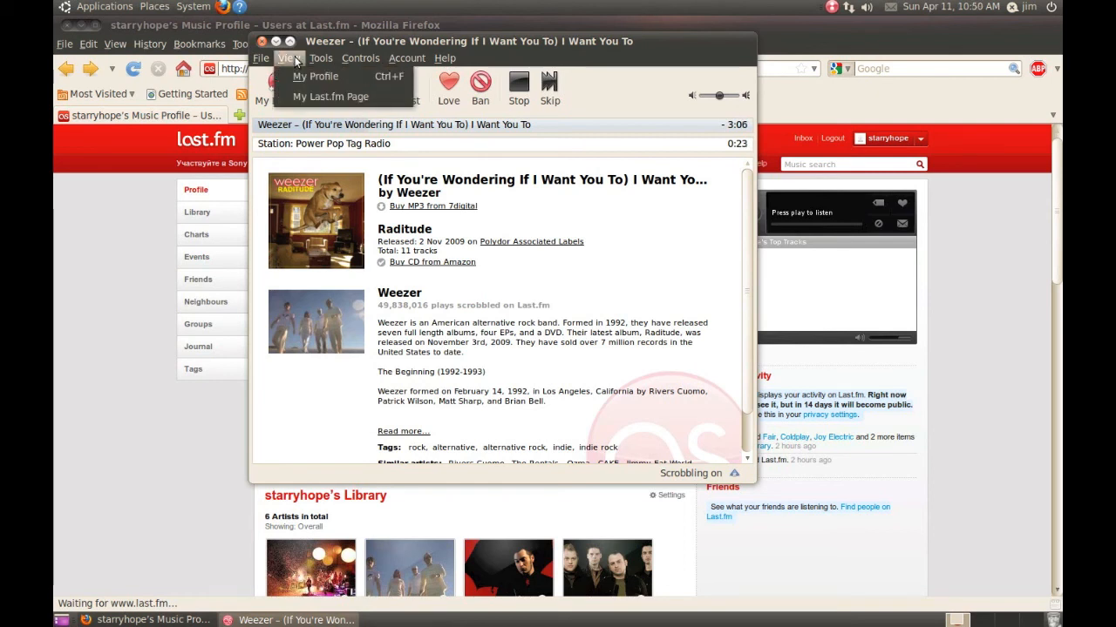
left_click(321, 58)
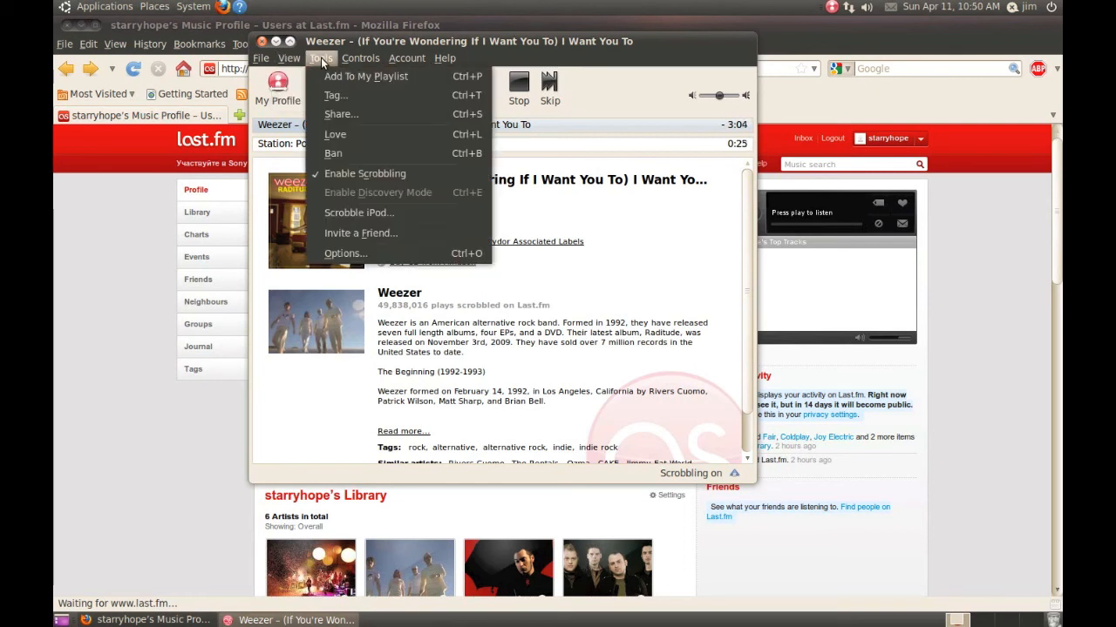
left_click(321, 58)
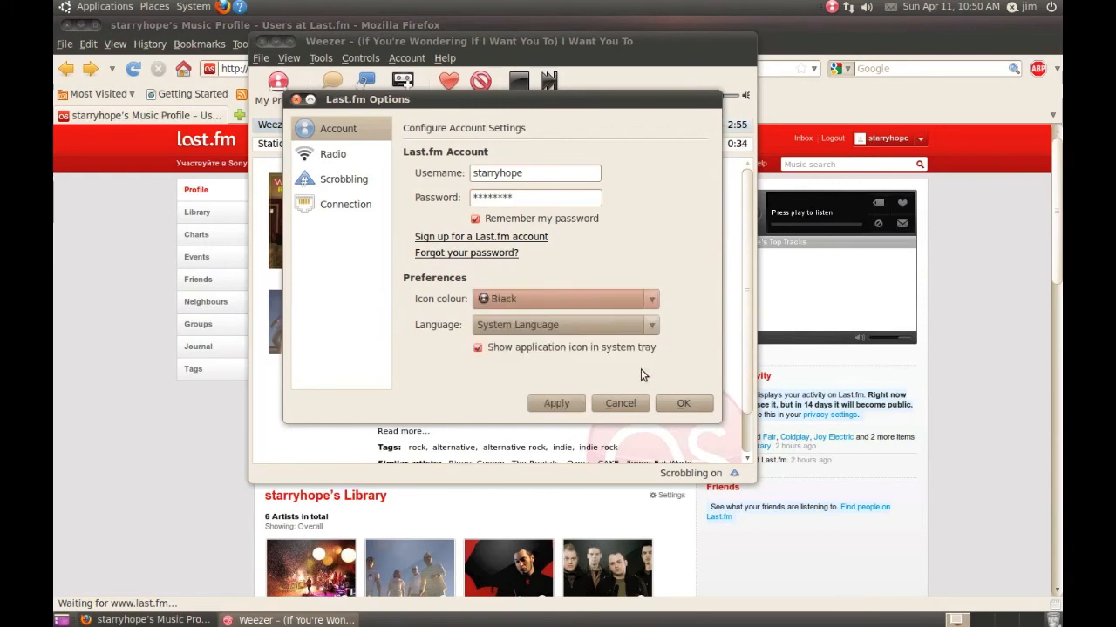
left_click(556, 403)
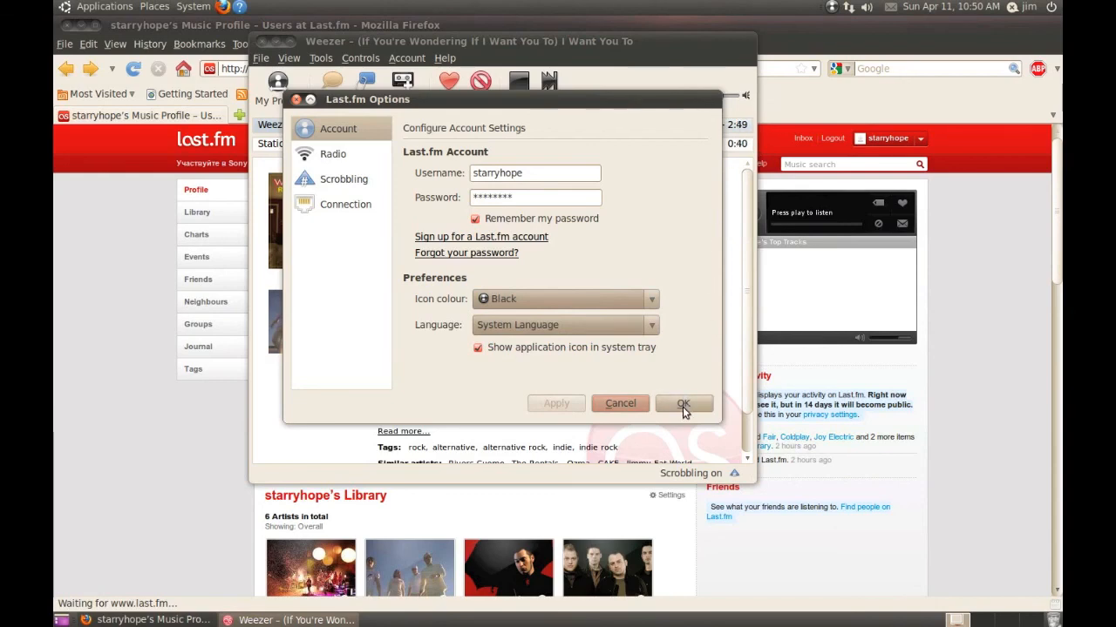
left_click(684, 403)
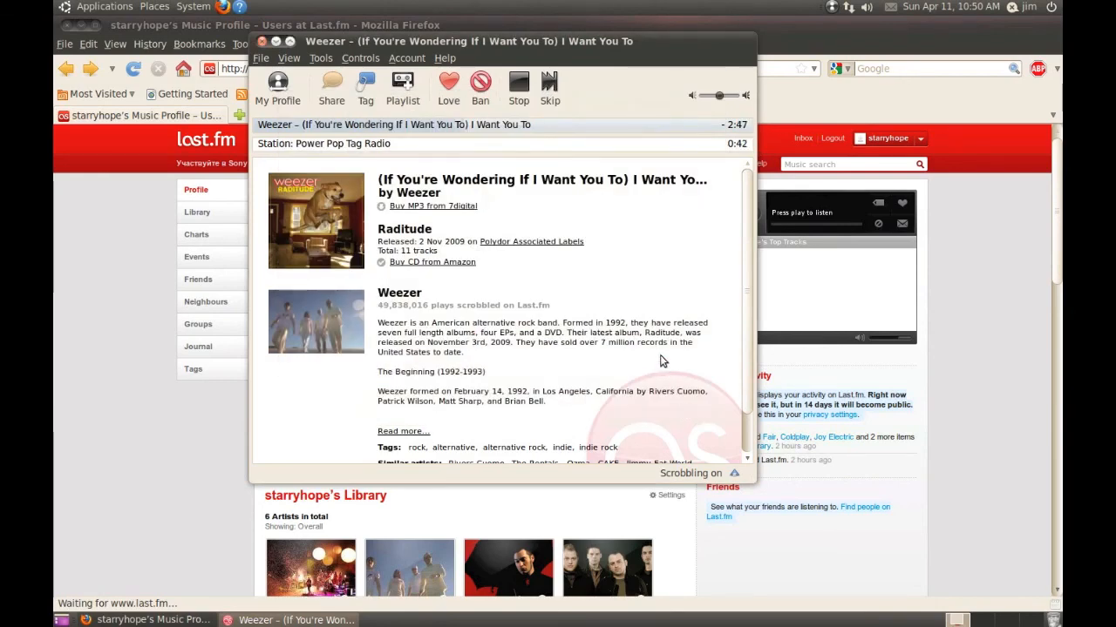
mouse_move(551, 172)
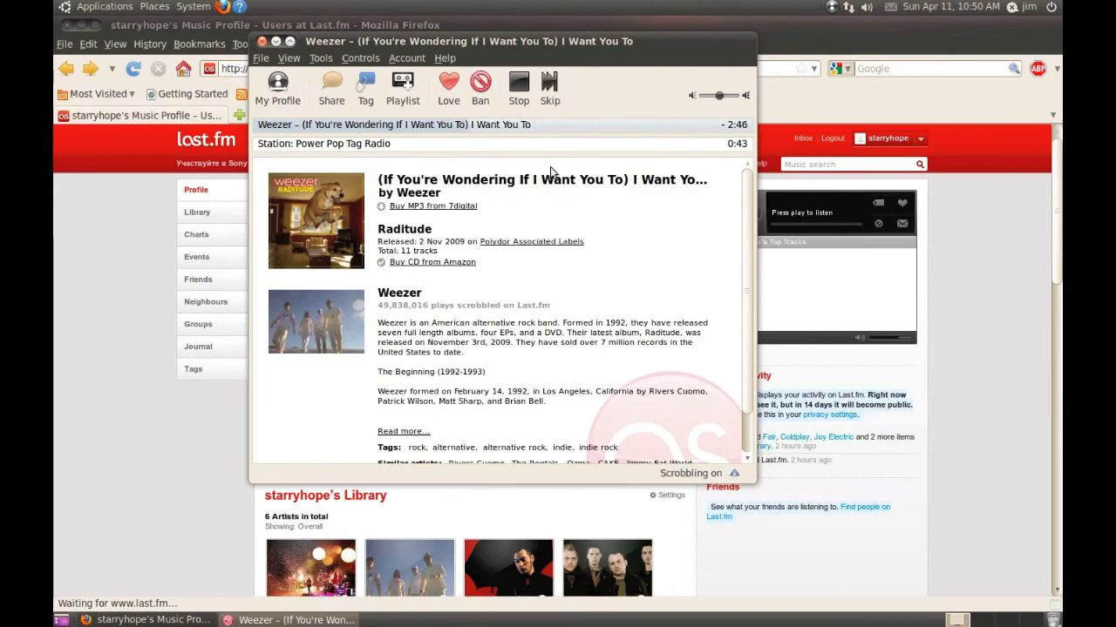